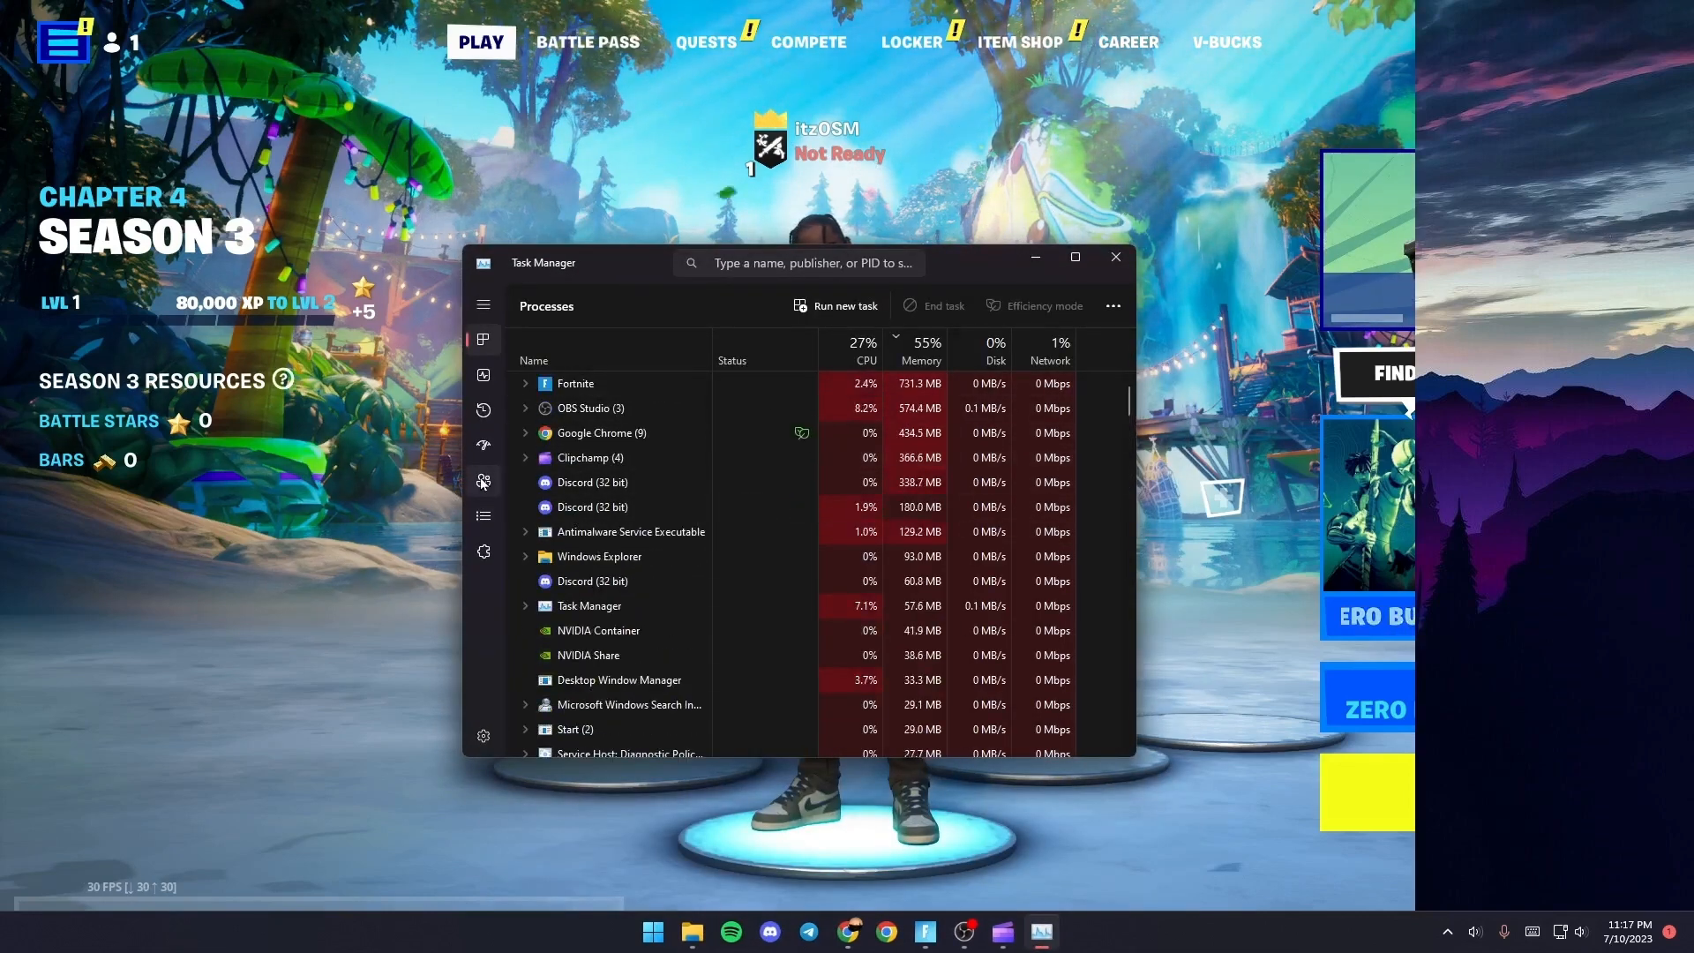
{"action": "mouse_move", "coordinate": [484, 515]}
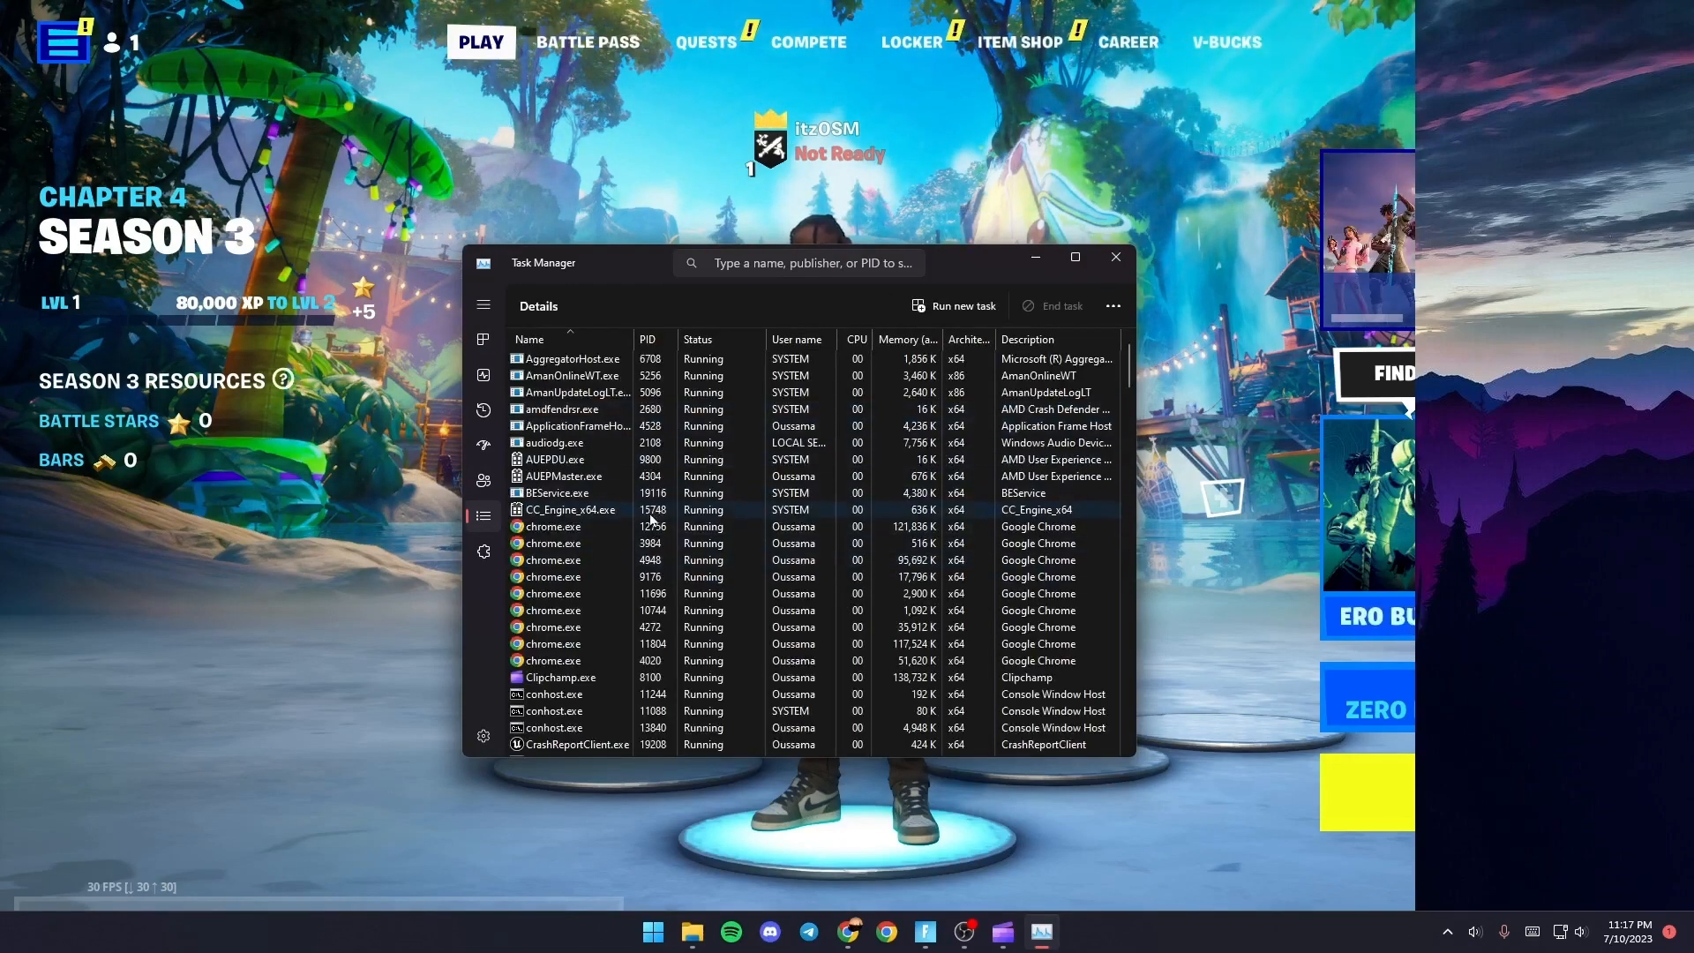
Scroll to FortniteClient-Win64-Shipping.exe in the Details list and bring up its context menu
{"action": "scroll", "scroll_direction": "down", "scroll_amount": 3}
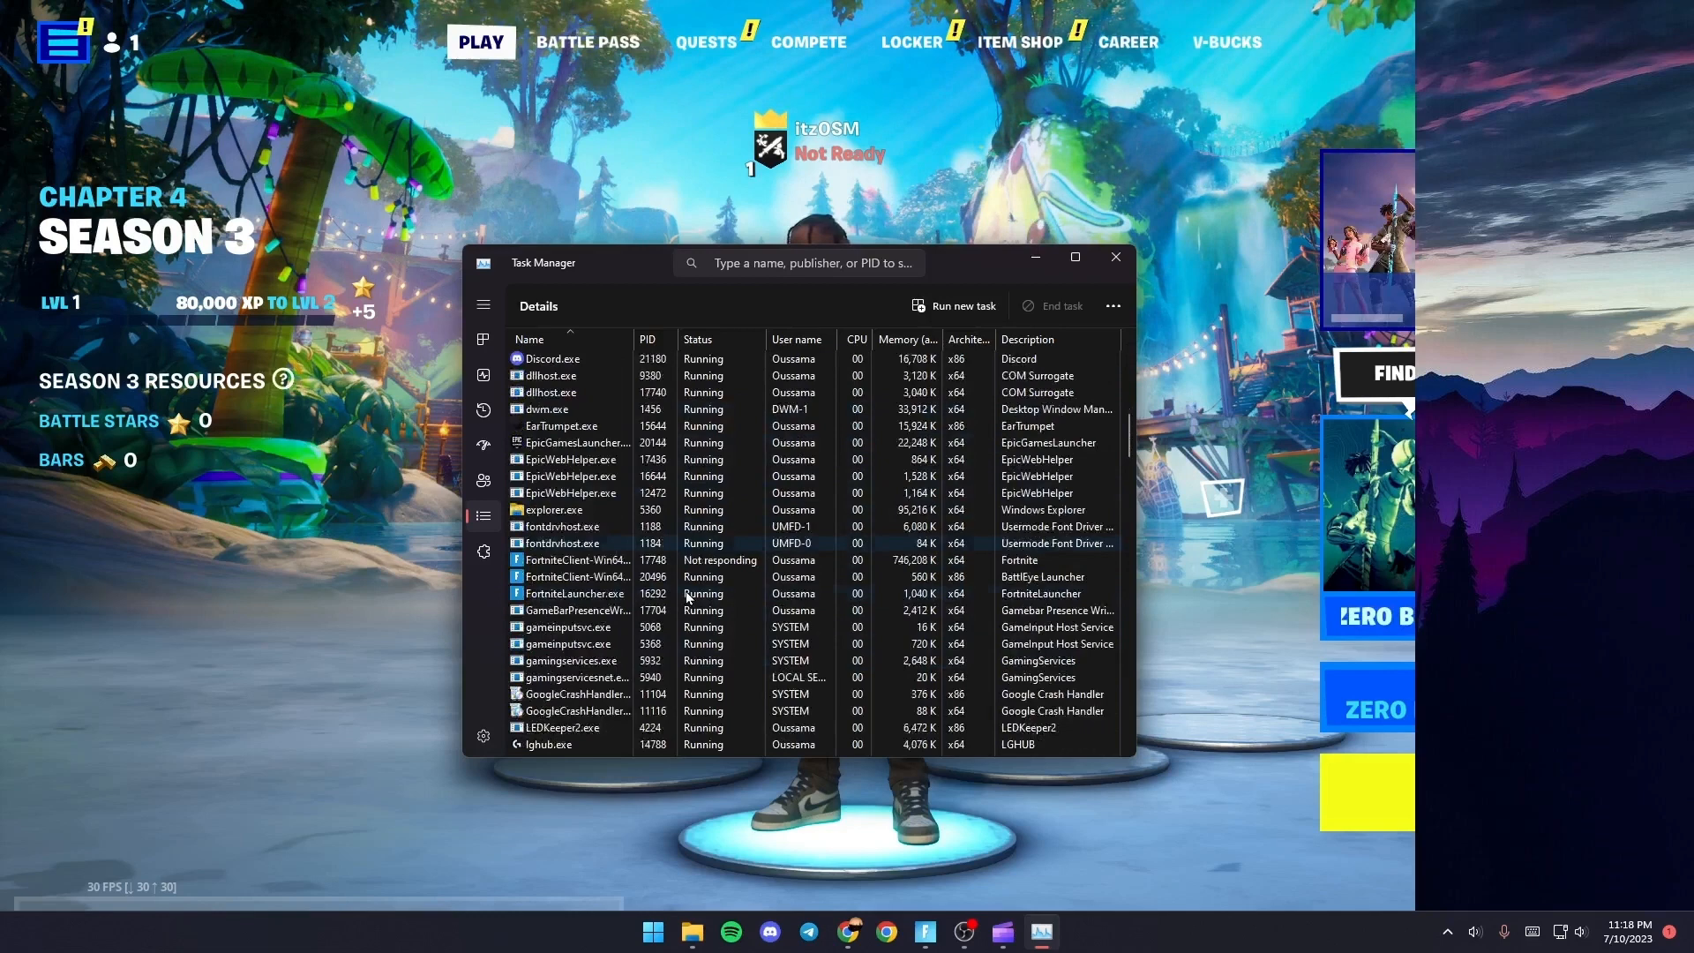
{"action": "scroll", "scroll_direction": "down", "scroll_amount": 3}
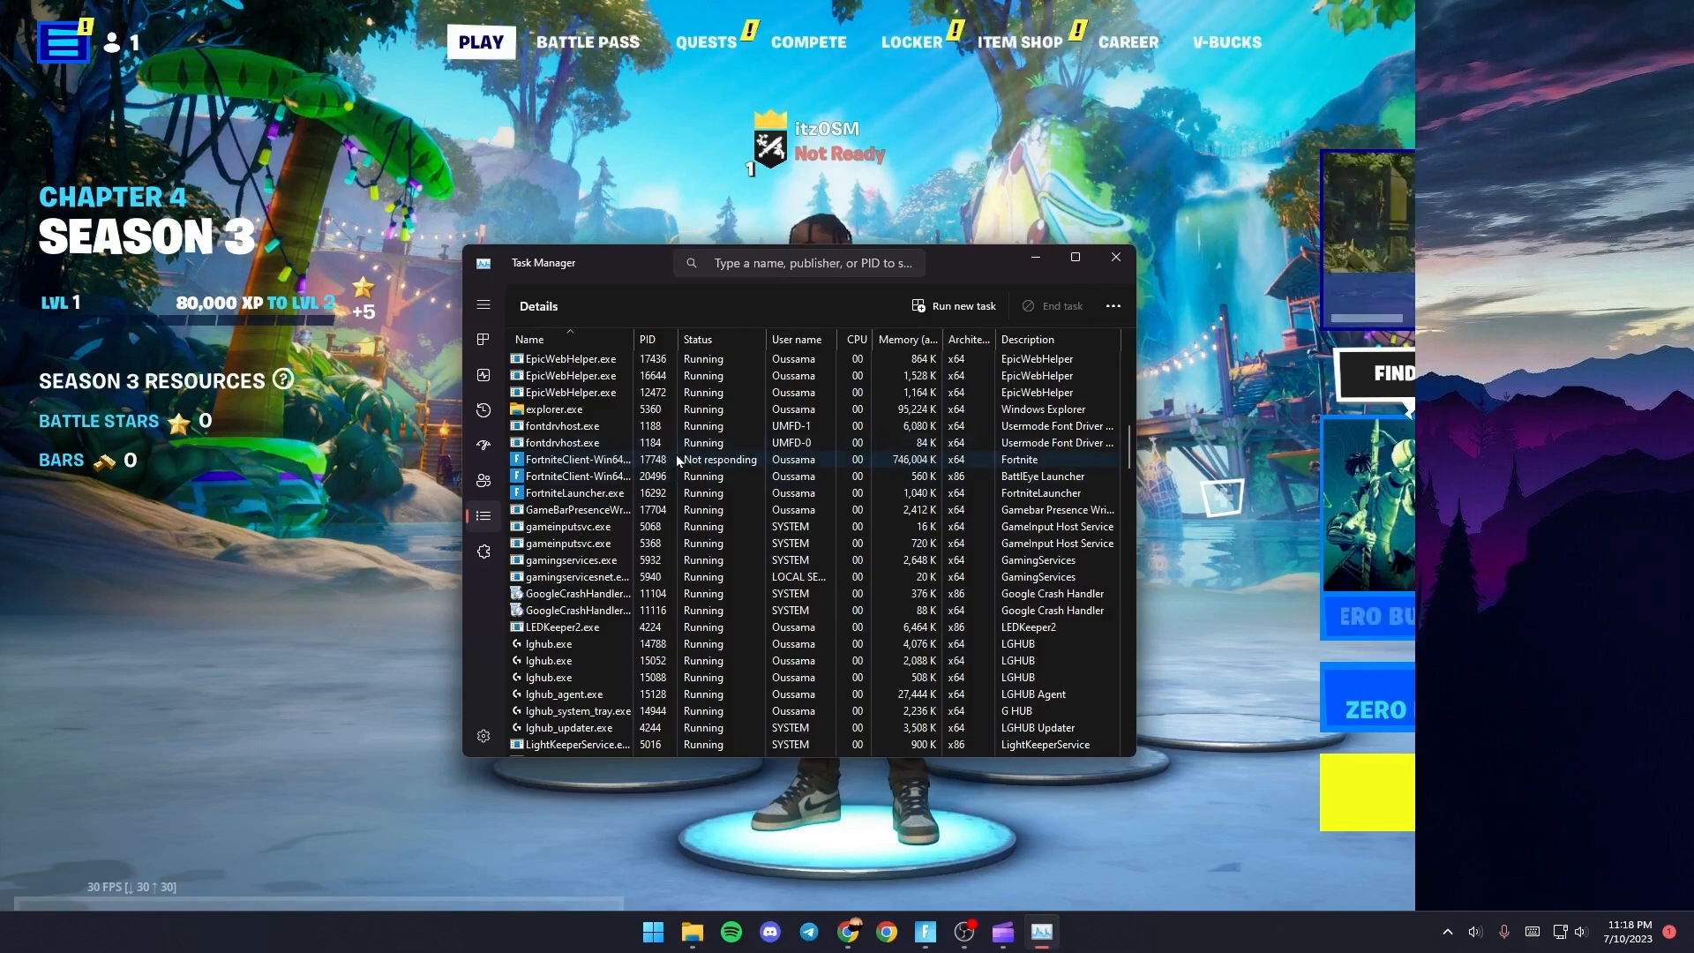
{"action": "right_click", "coordinate": [573, 459]}
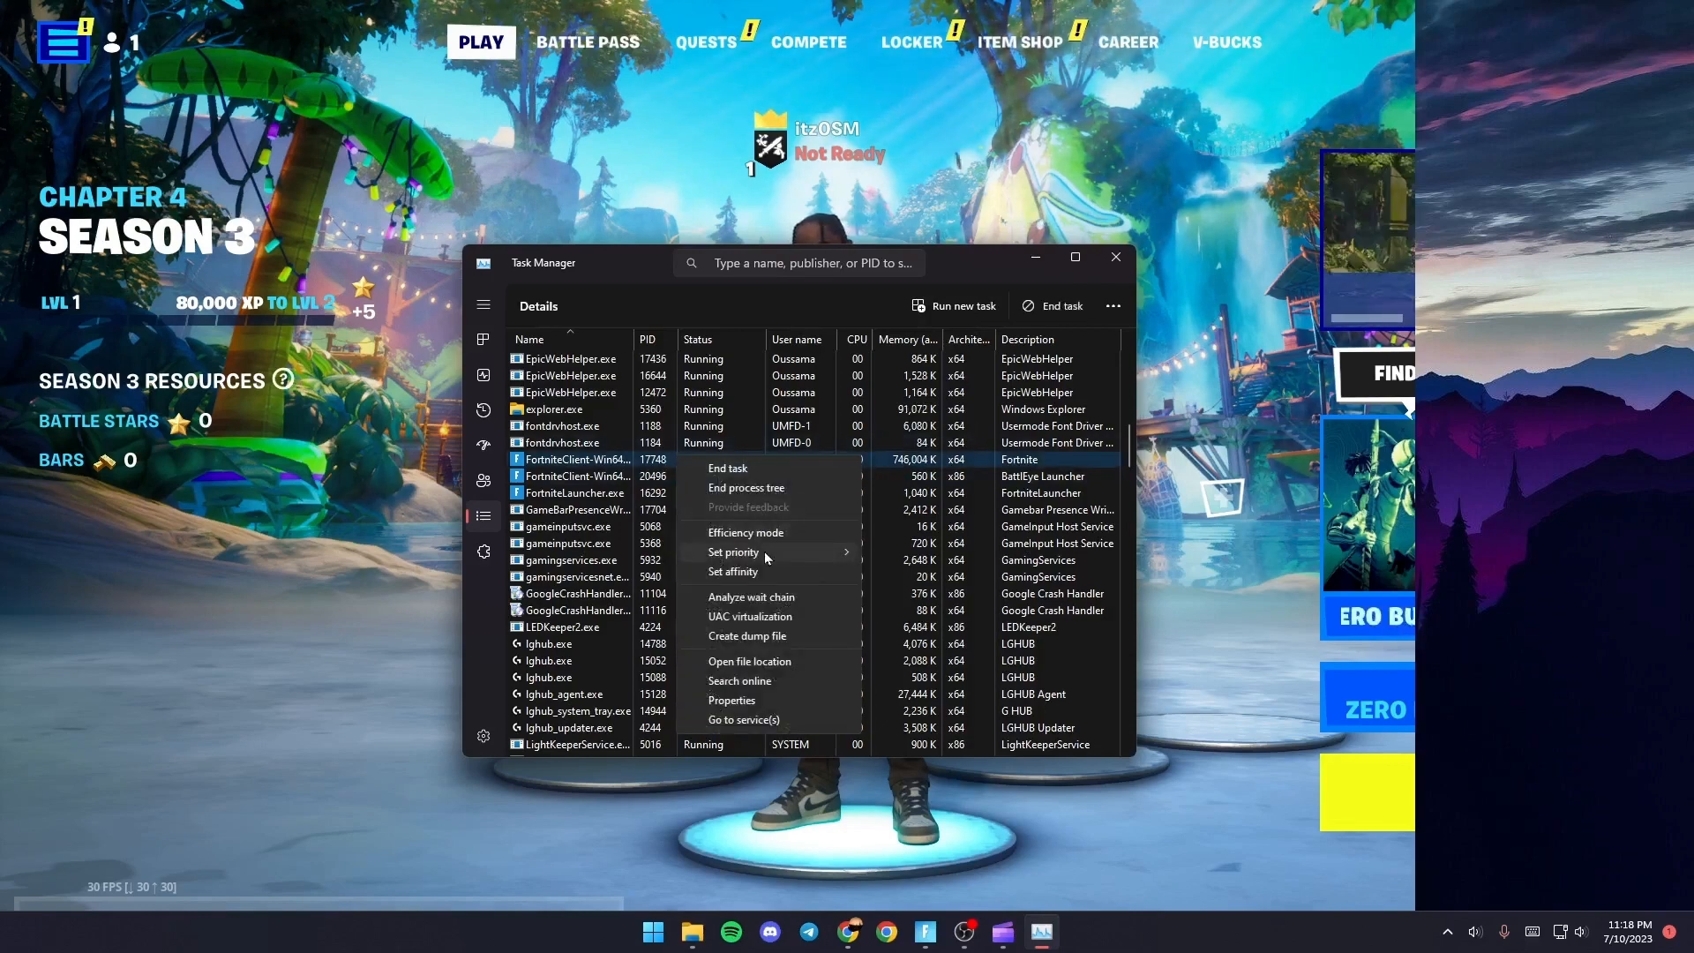
{"action": "mouse_move", "coordinate": [733, 553]}
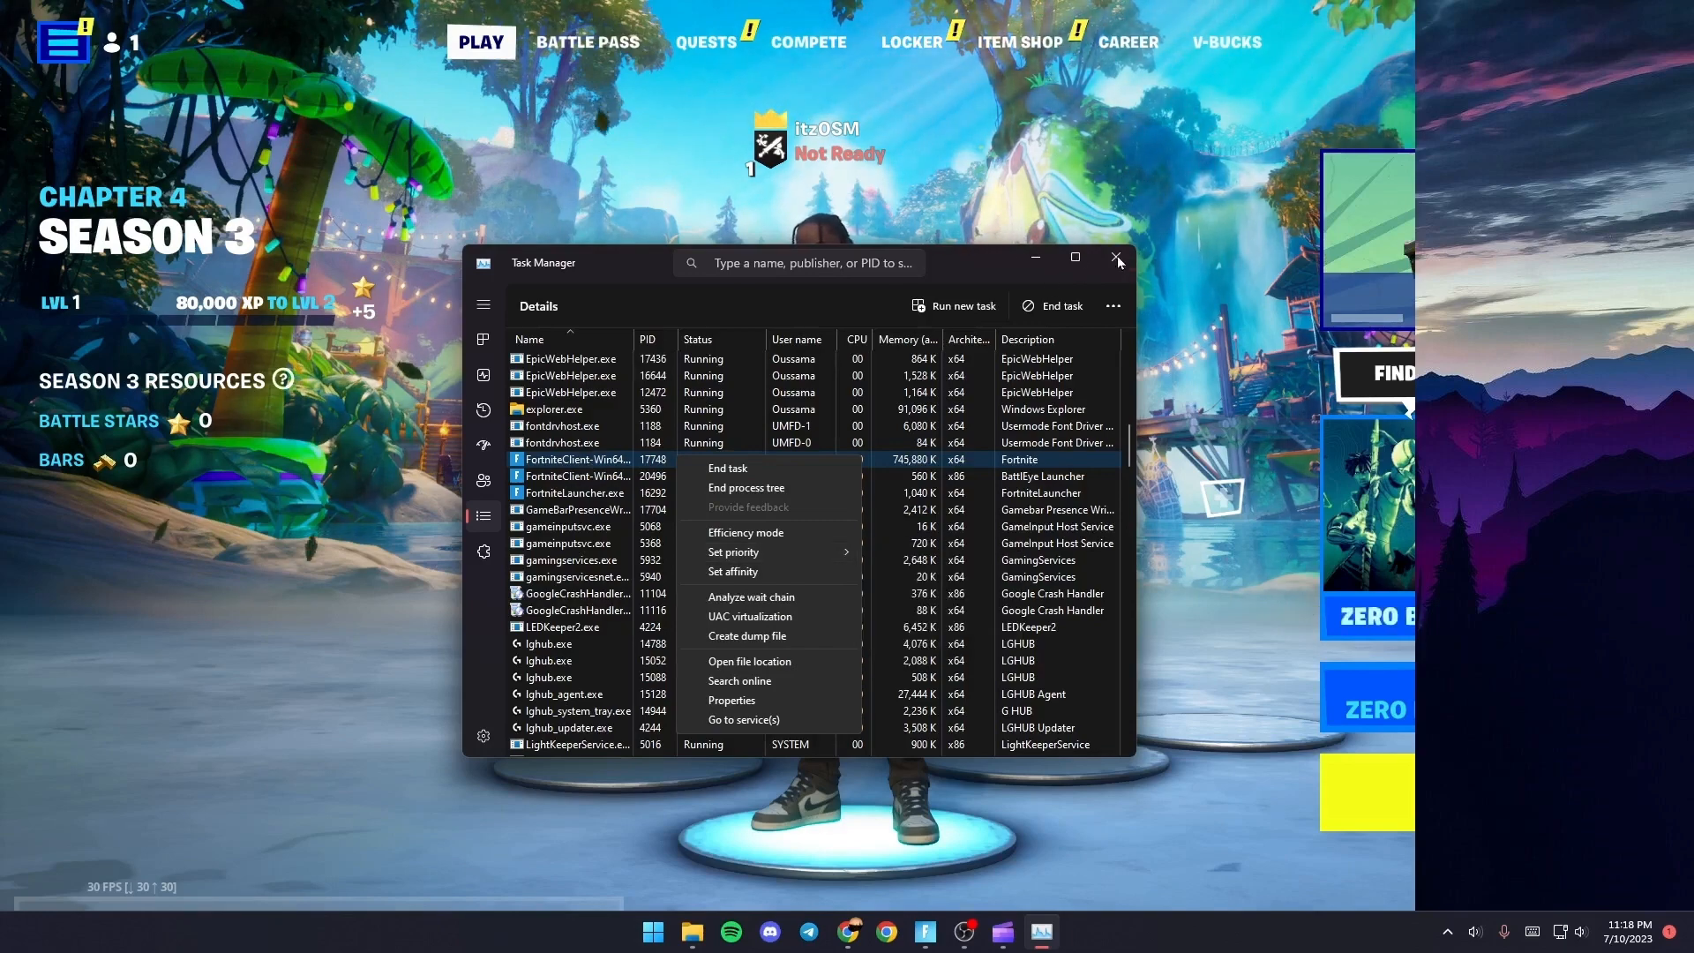
Close Task Manager and run %temp% to open the temporary files folder
{"action": "left_click", "coordinate": [1118, 261]}
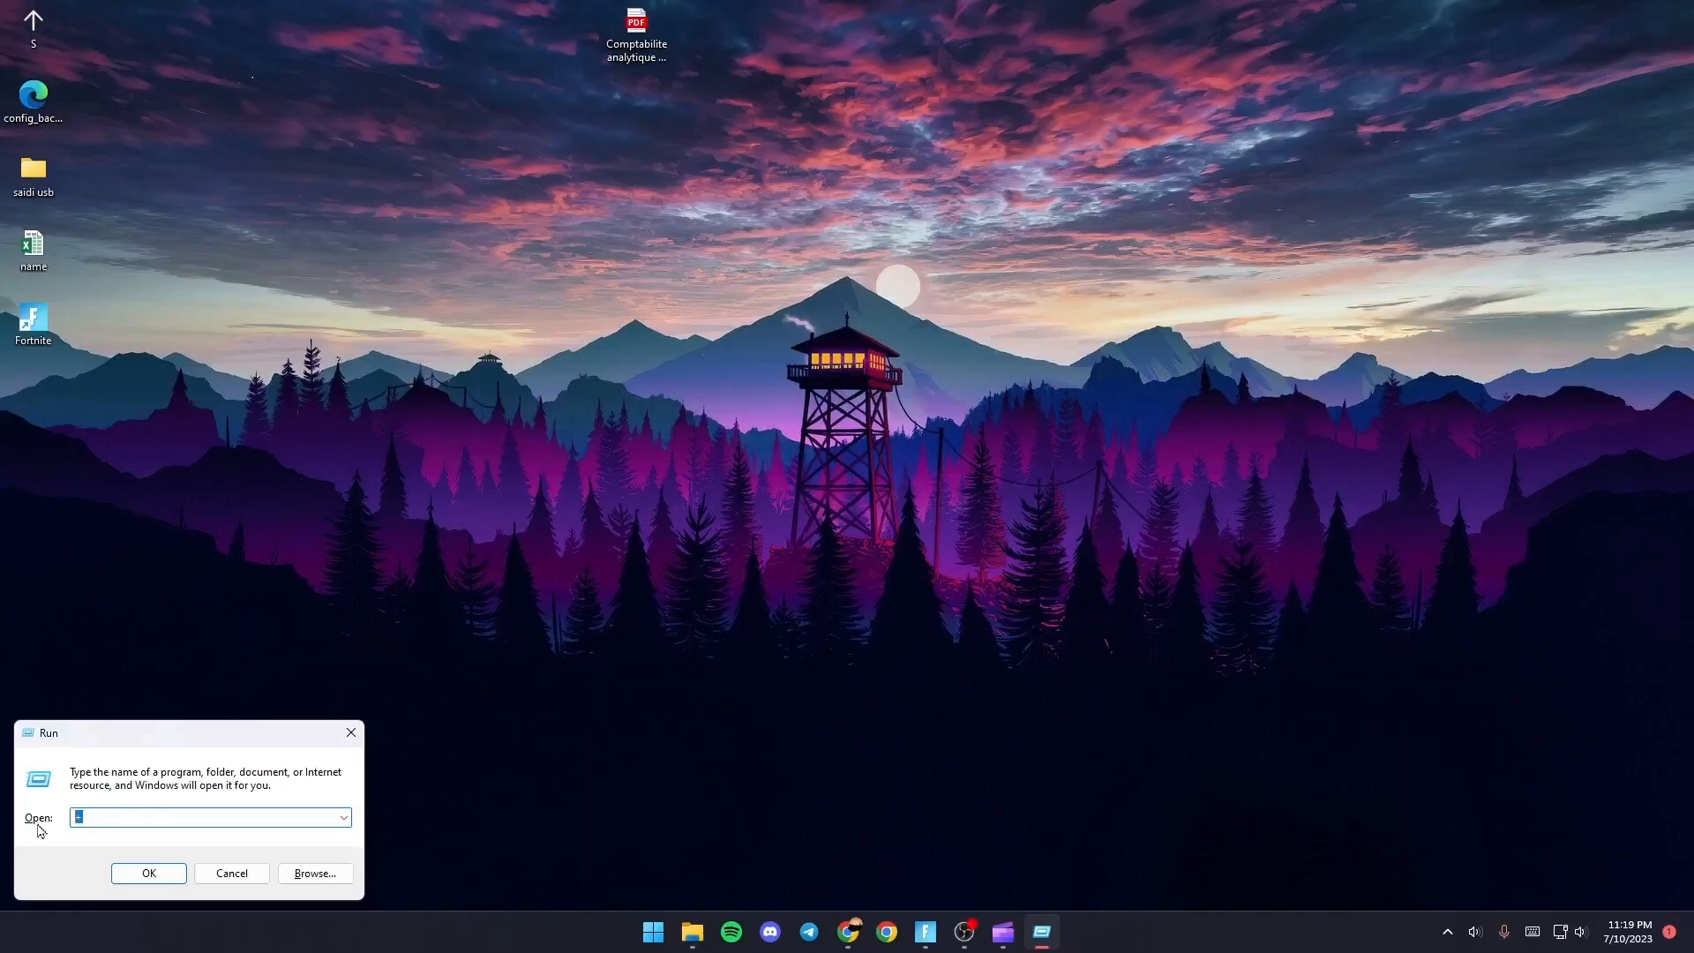
{"action": "type", "text": "%"}
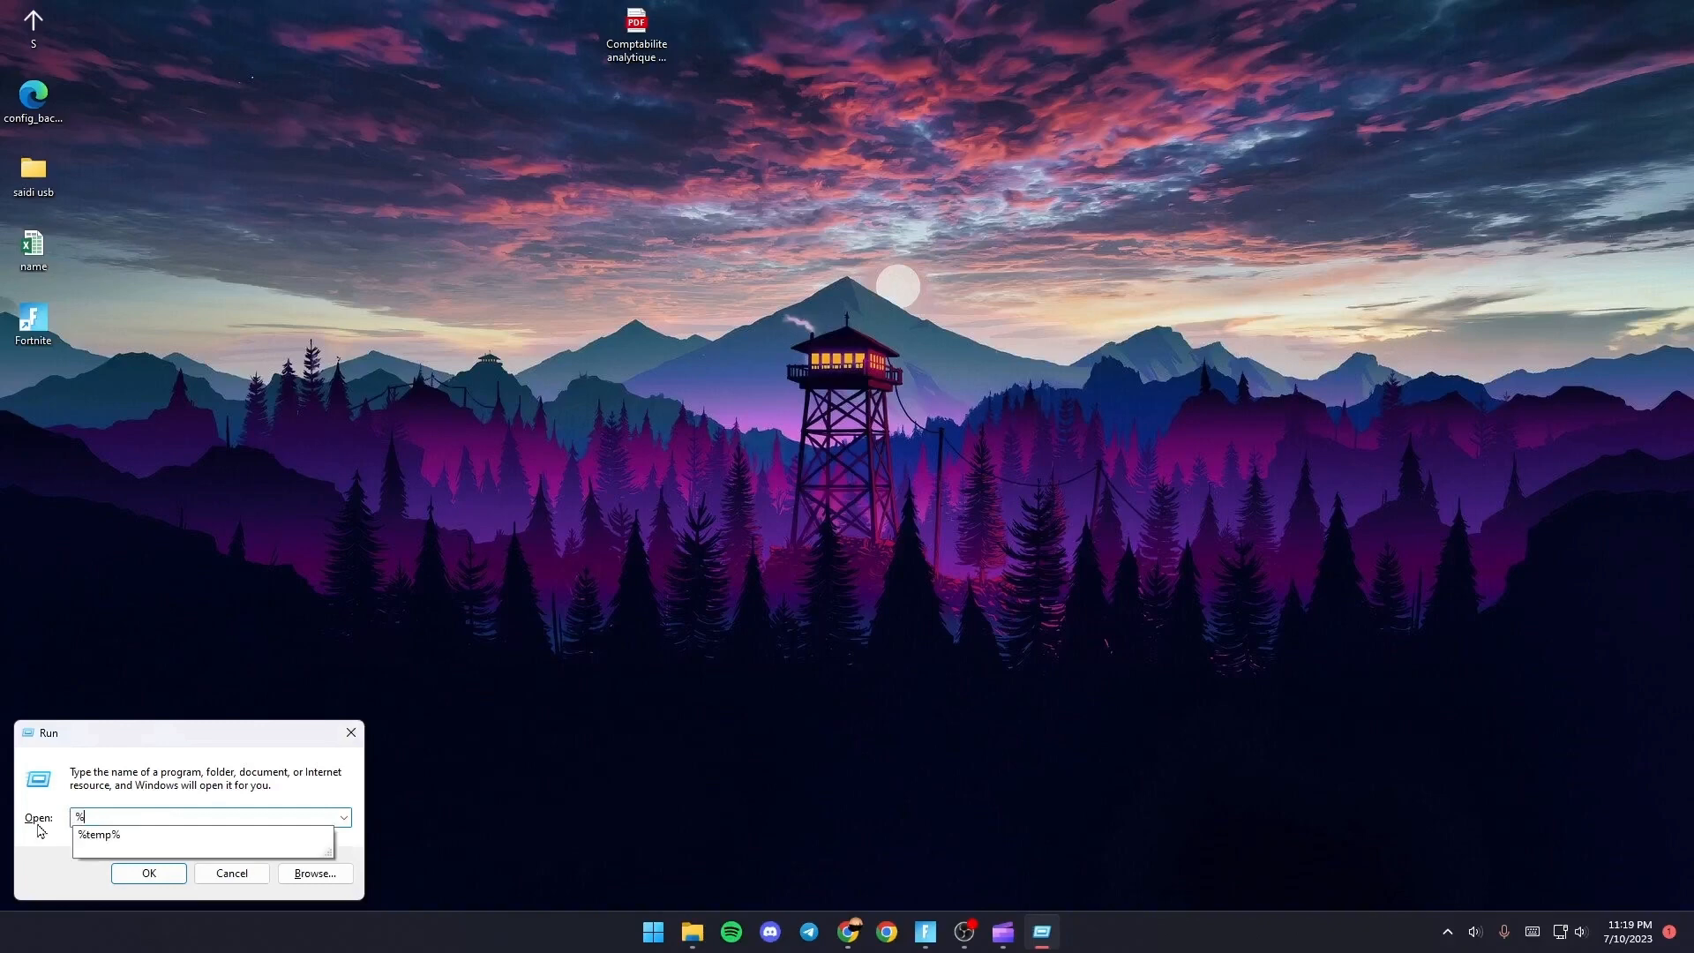
{"action": "type", "text": "temp"}
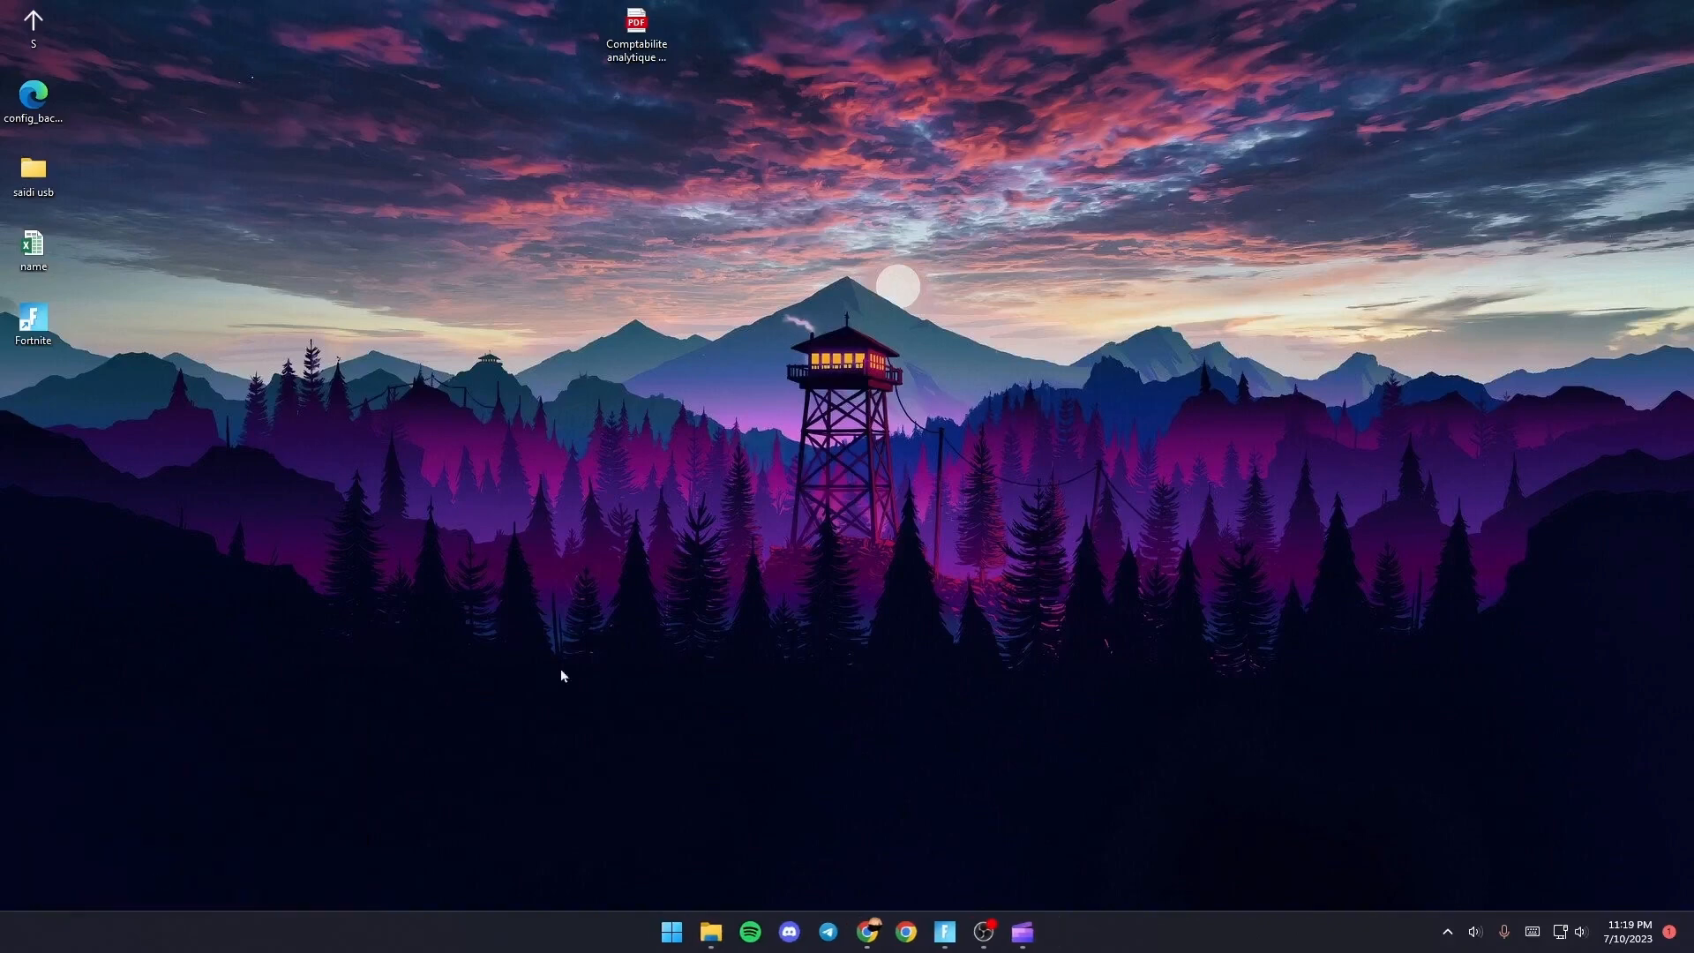
Bring up the Temp folder in File Explorer
{"action": "left_click", "coordinate": [712, 940]}
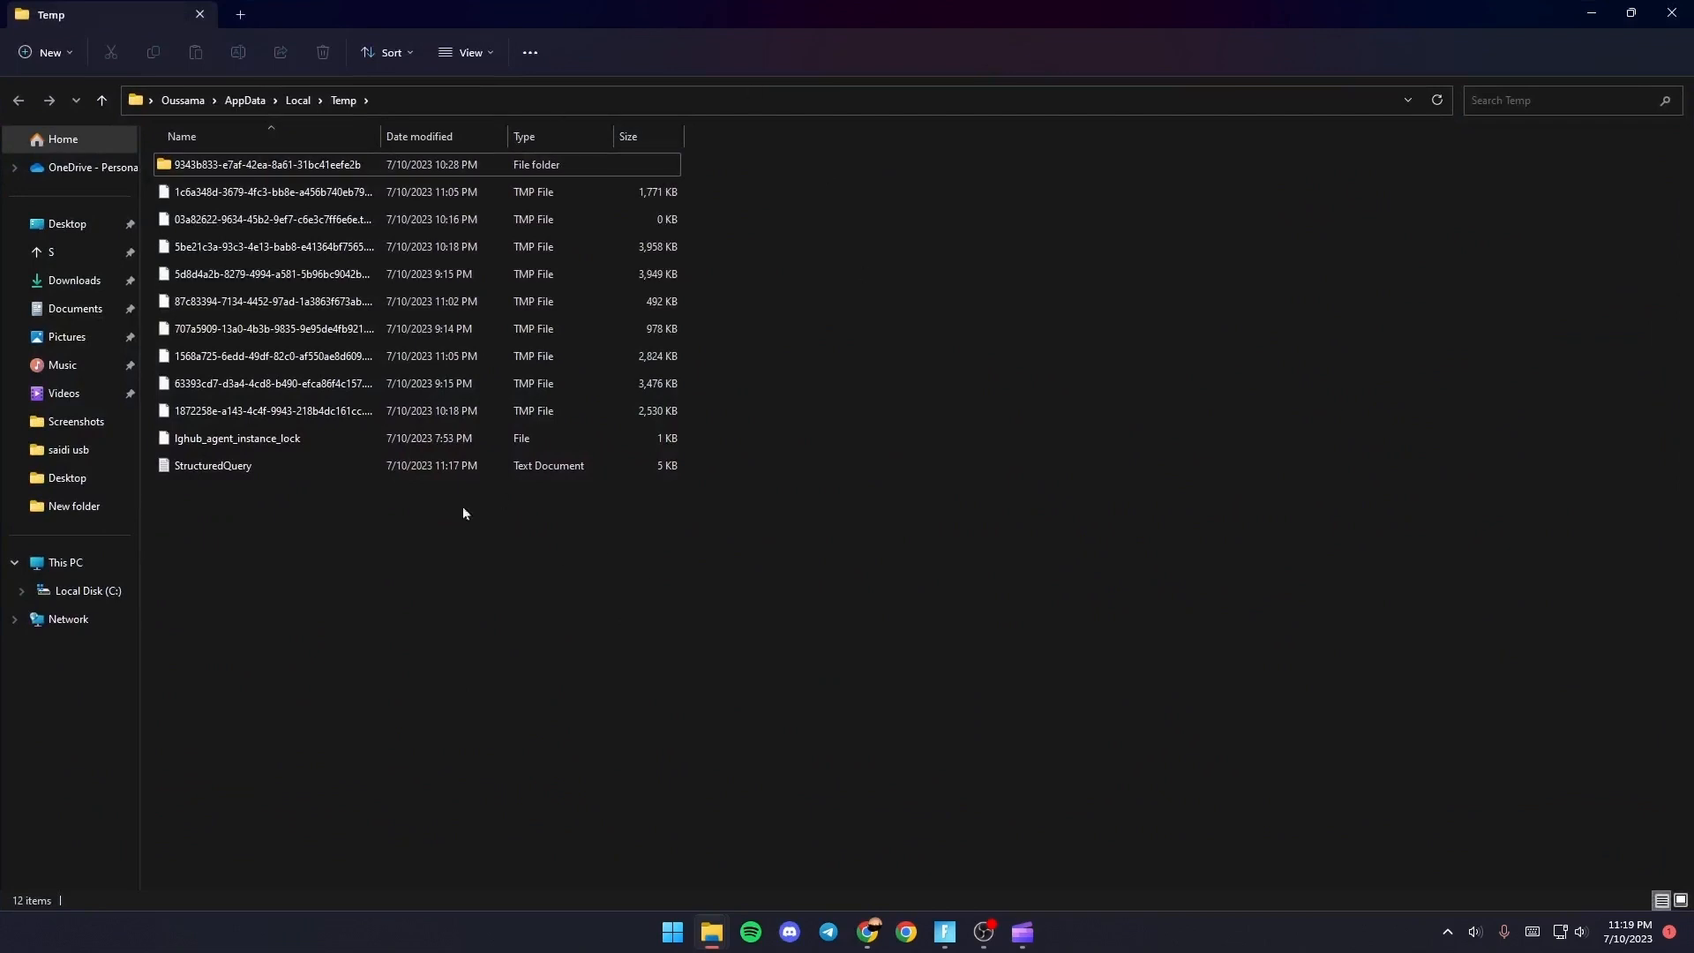
{"action": "mouse_move", "coordinate": [612, 524]}
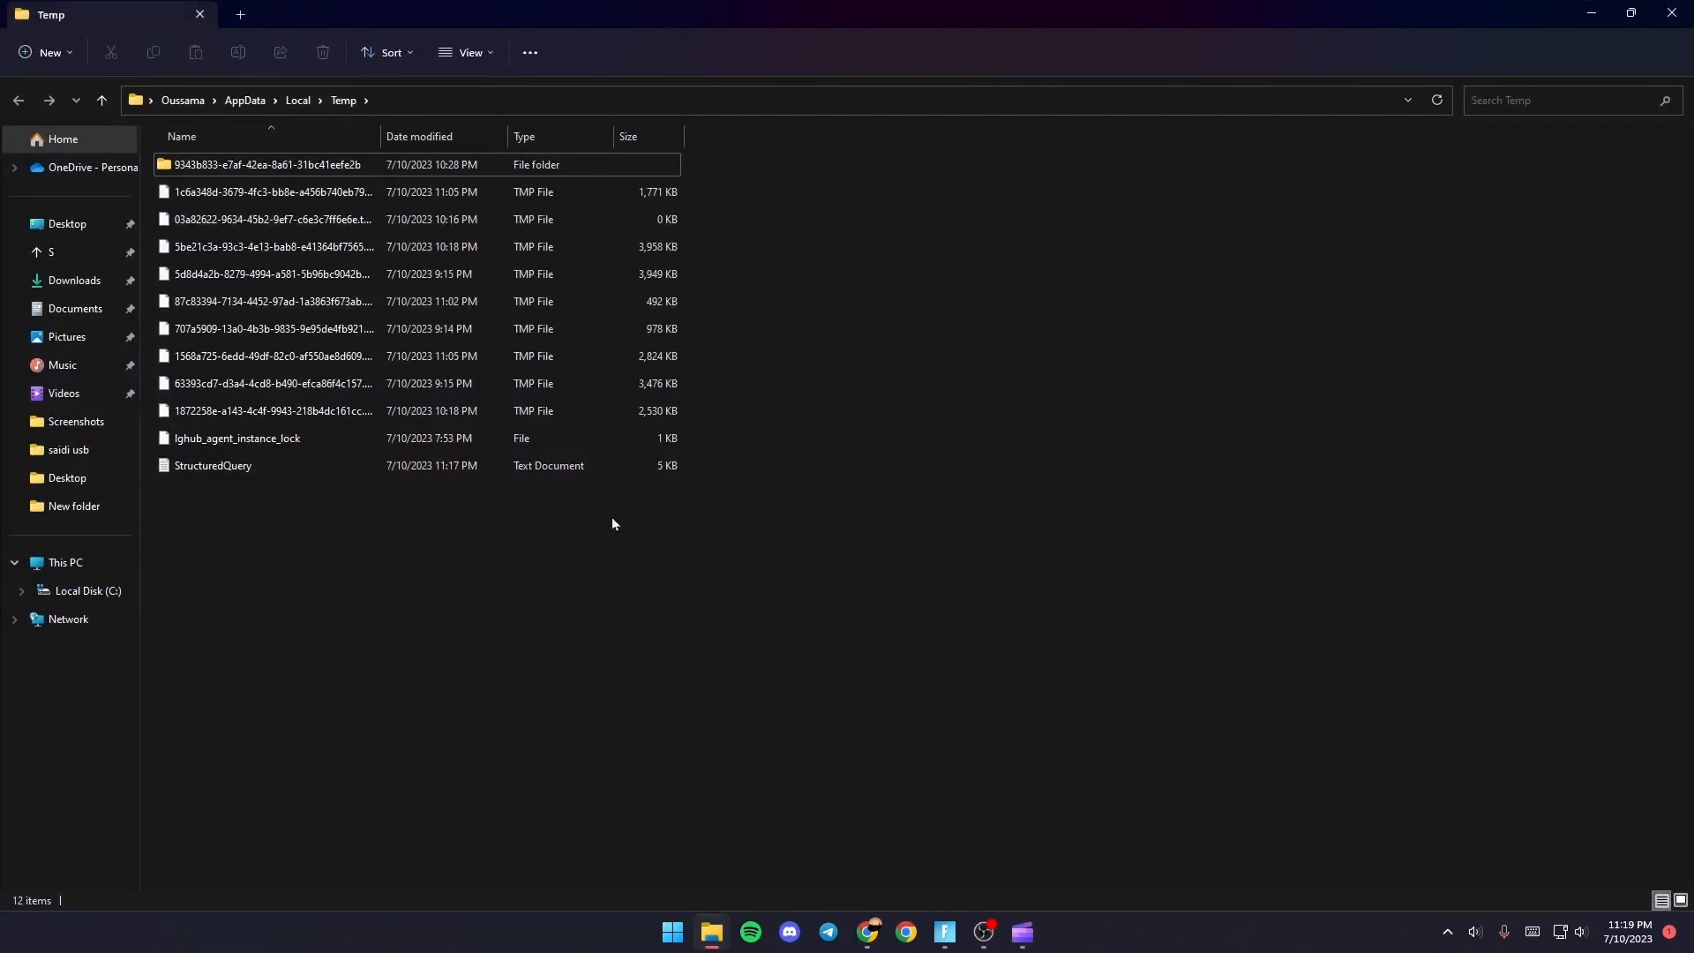
{"action": "left_click", "coordinate": [212, 471]}
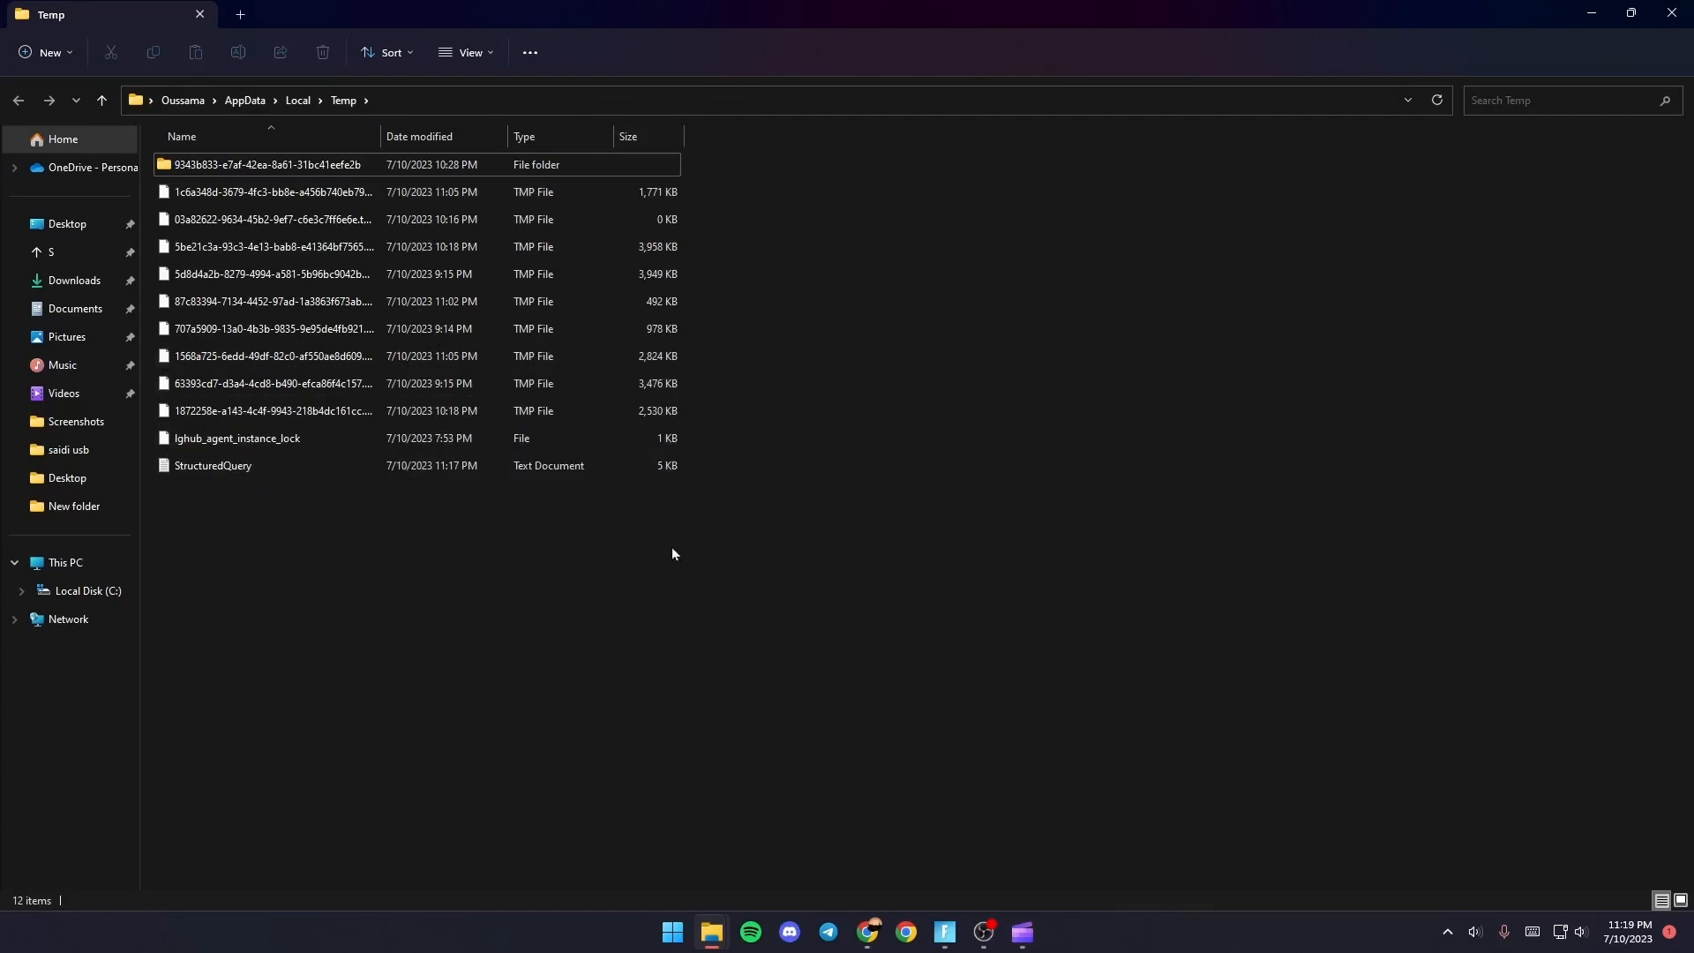
{"action": "left_click", "coordinate": [270, 416]}
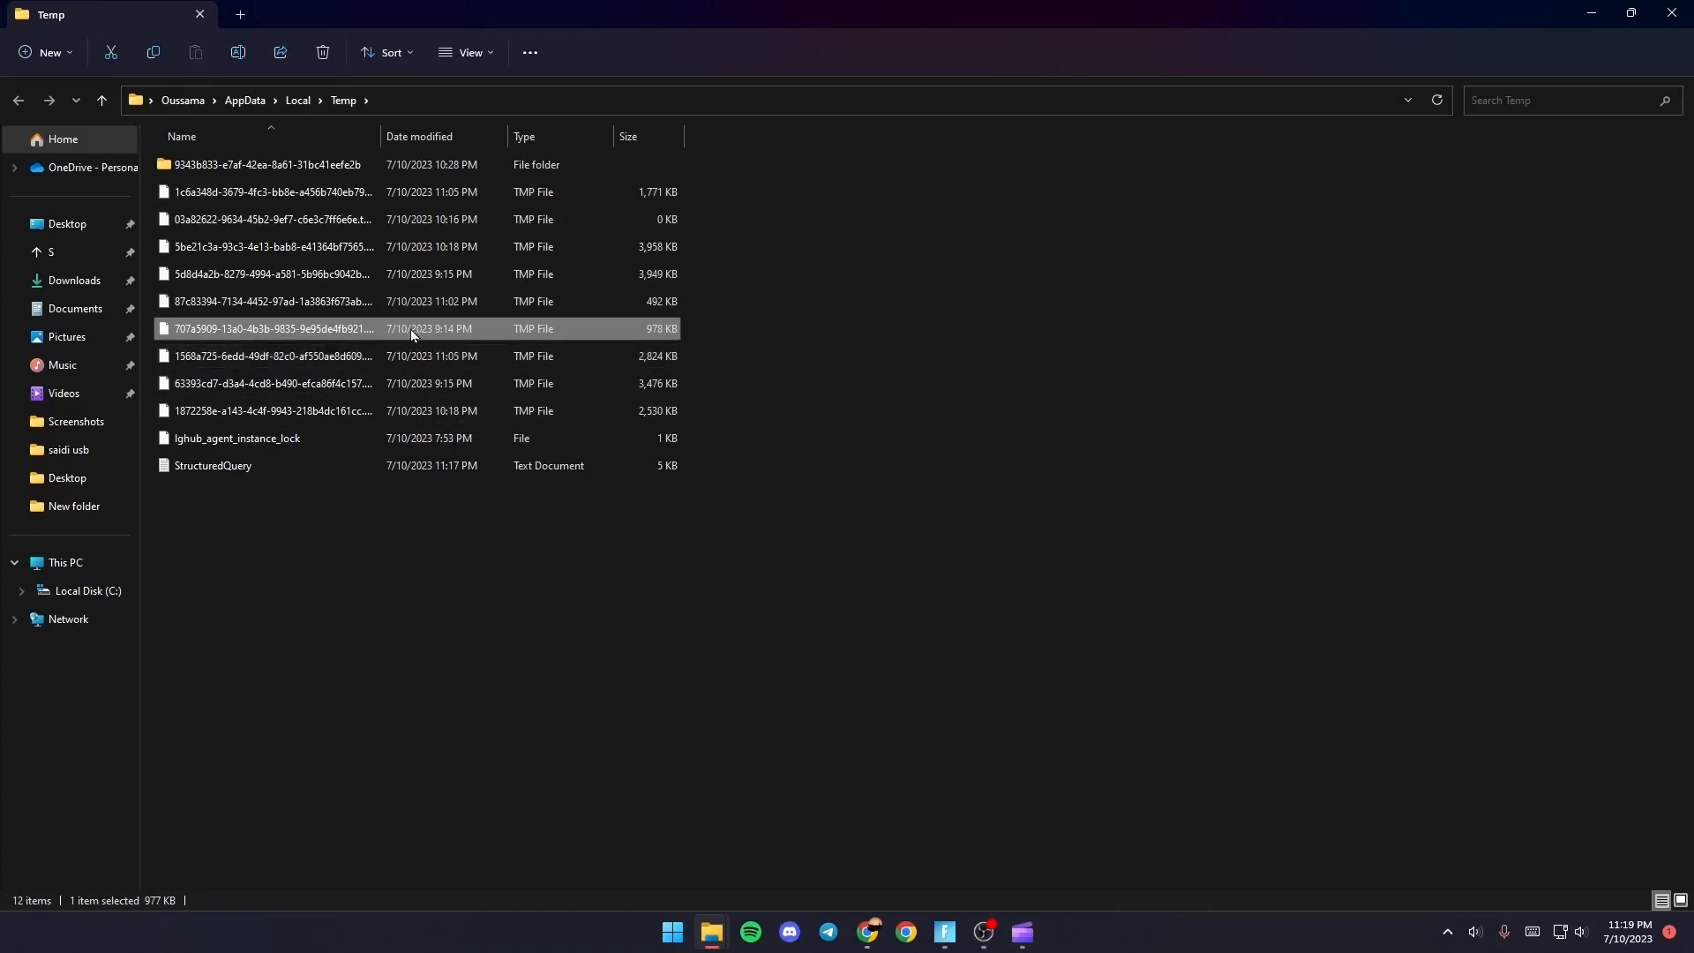
Delete all Temp items, skipping in-use files and folders for all items, then close the window
{"action": "key", "text": "ctrl+a"}
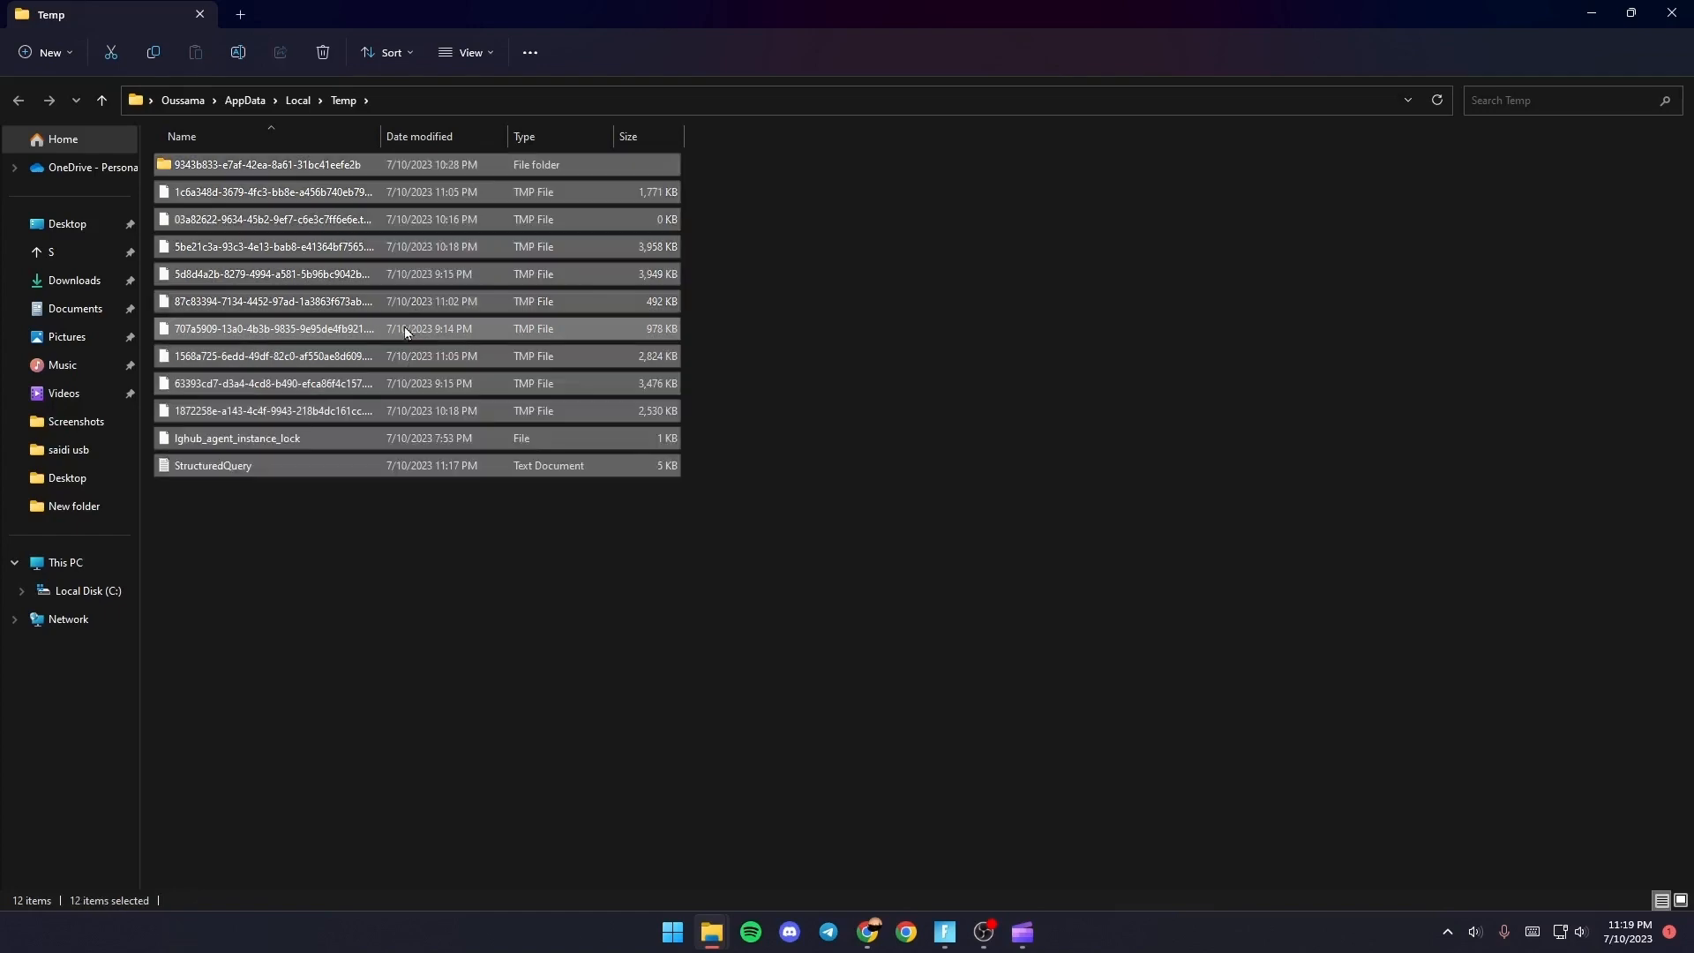
{"action": "right_click", "coordinate": [405, 332]}
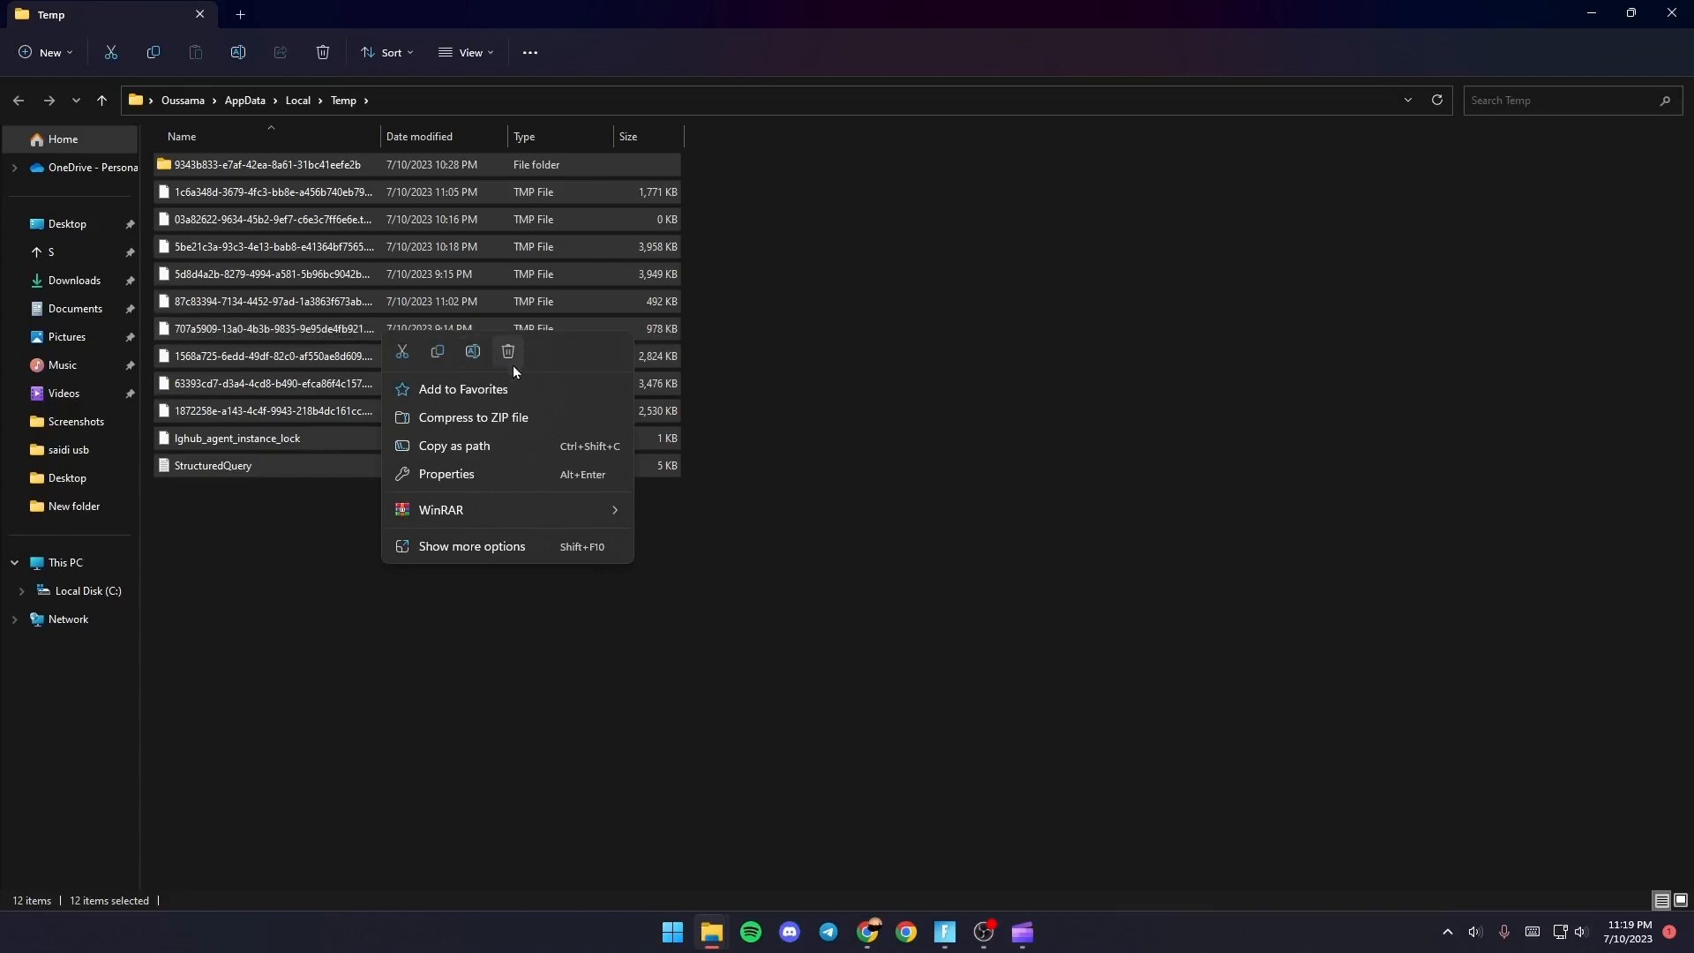
{"action": "left_click", "coordinate": [506, 356]}
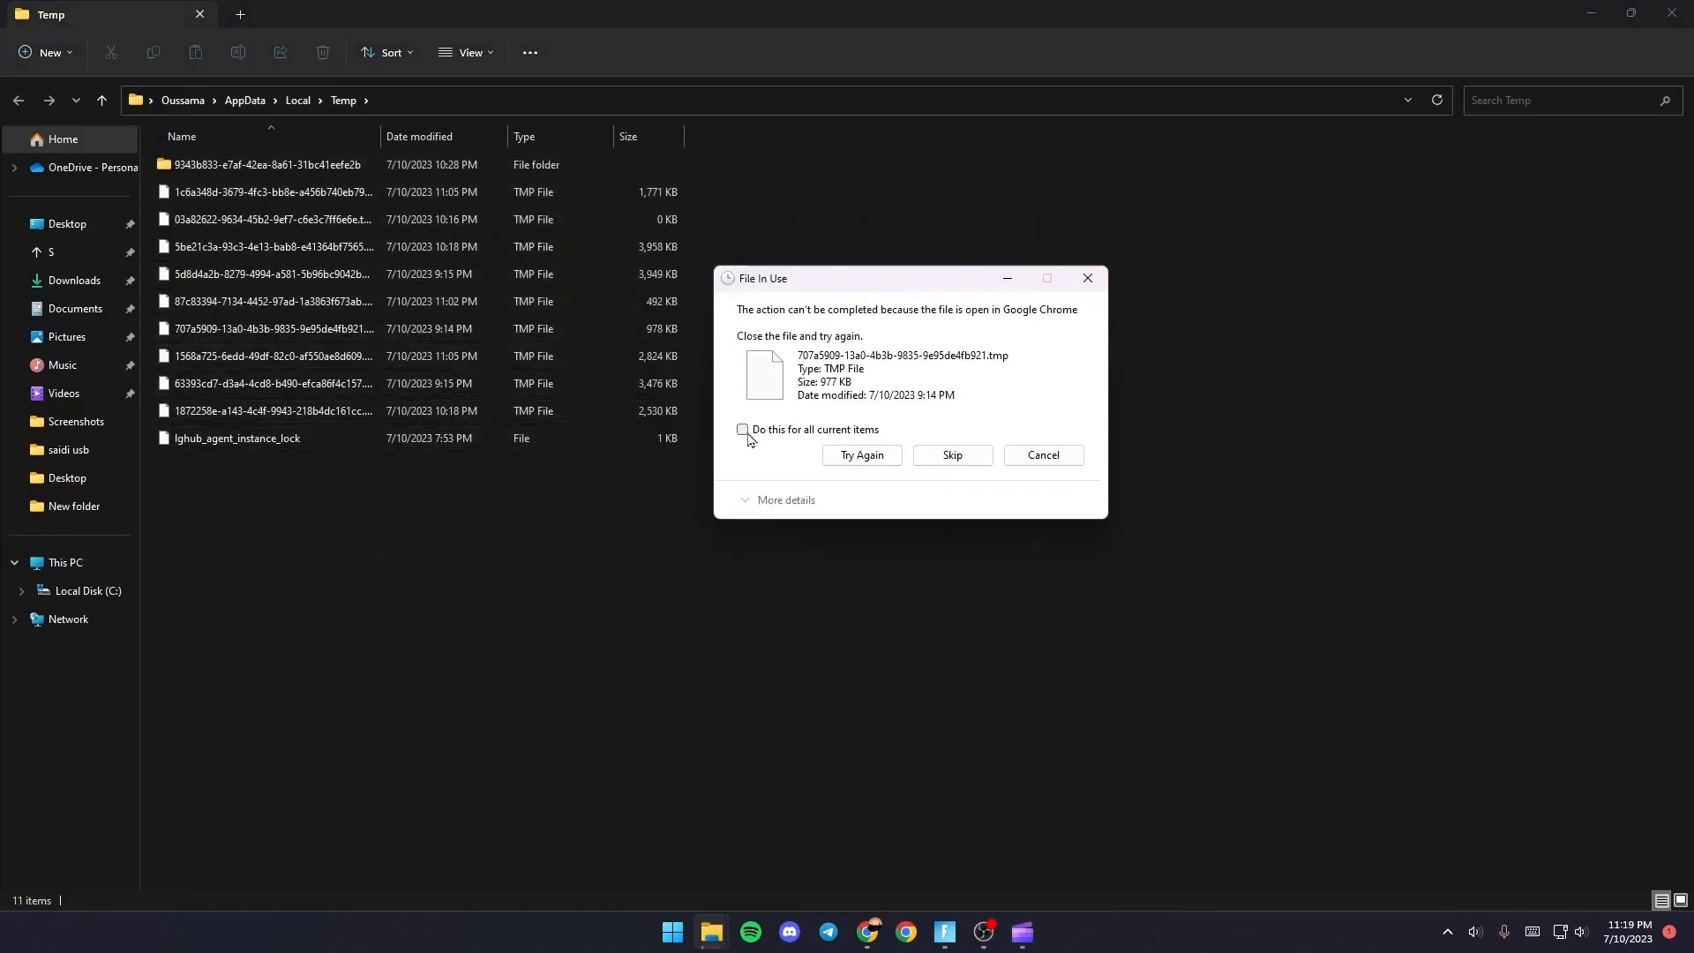
{"action": "left_click", "coordinate": [742, 429]}
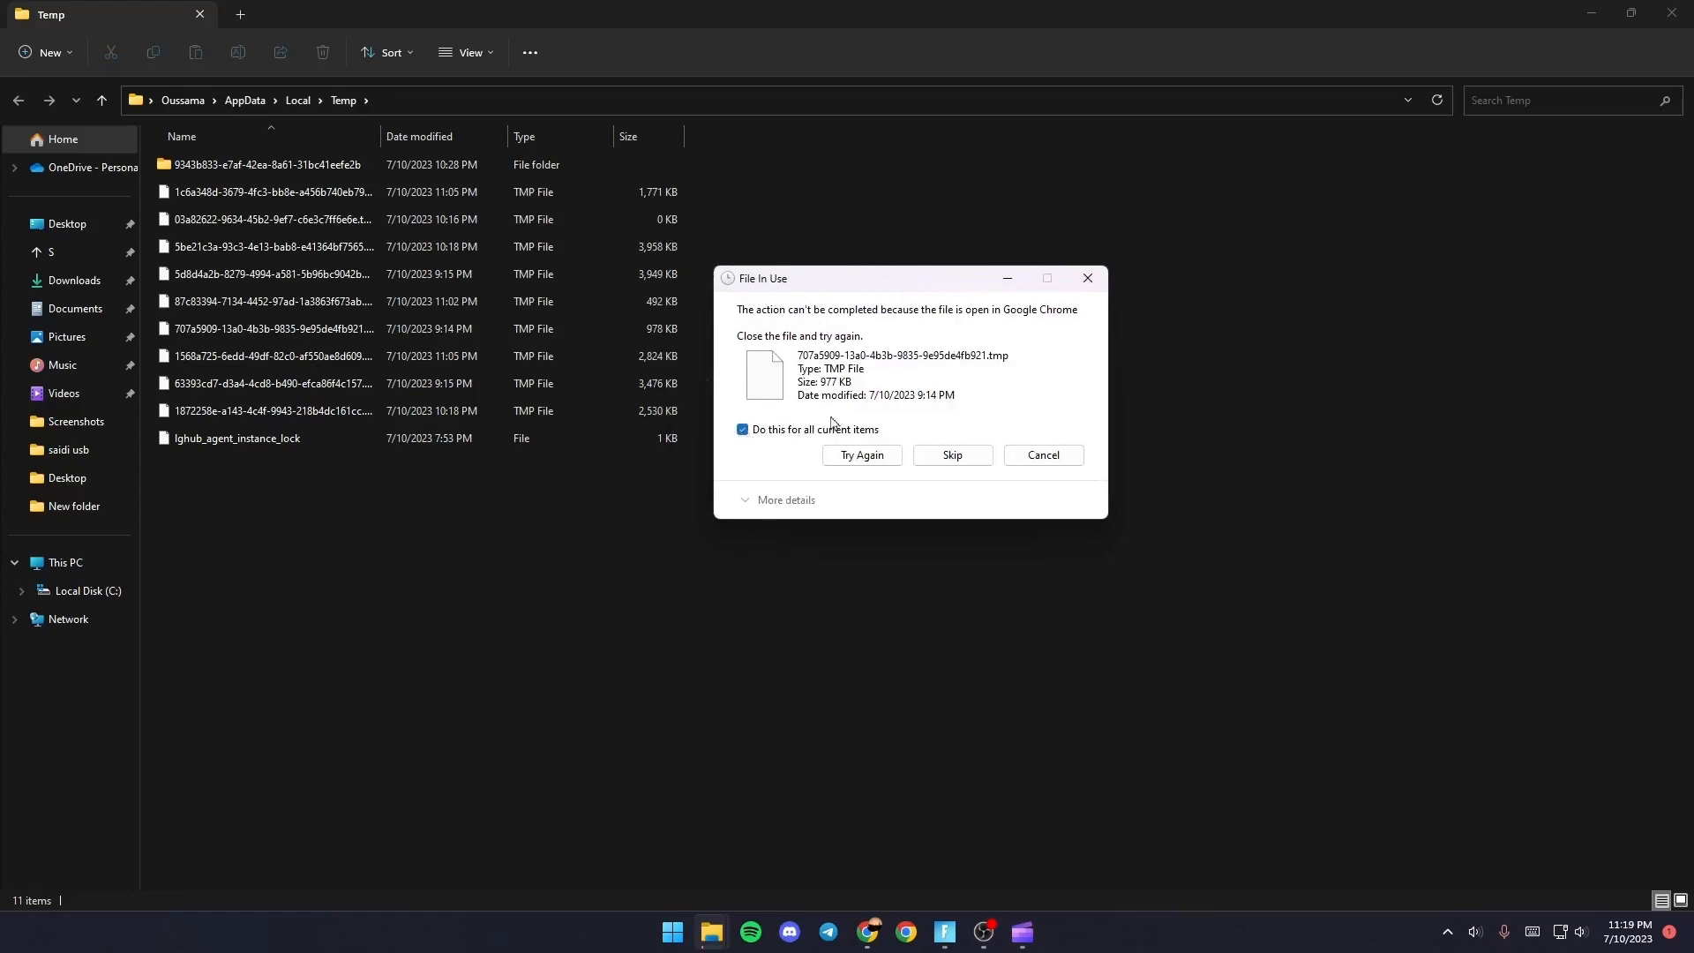
{"action": "left_click", "coordinate": [952, 458]}
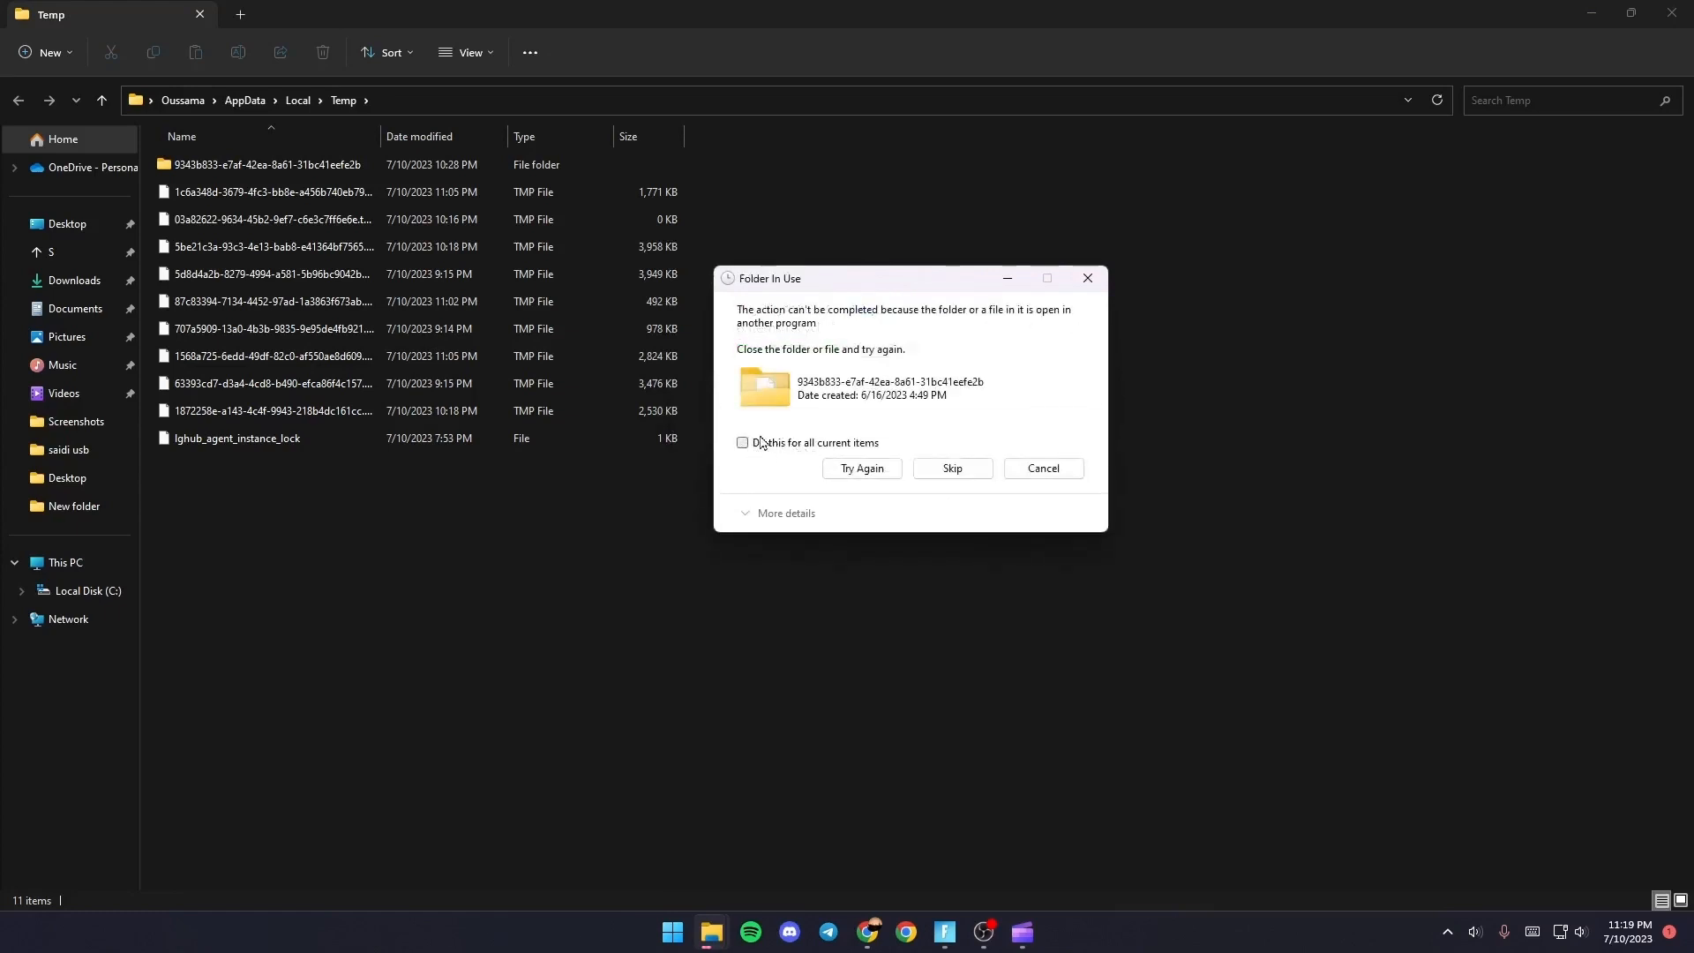
{"action": "left_click", "coordinate": [742, 442]}
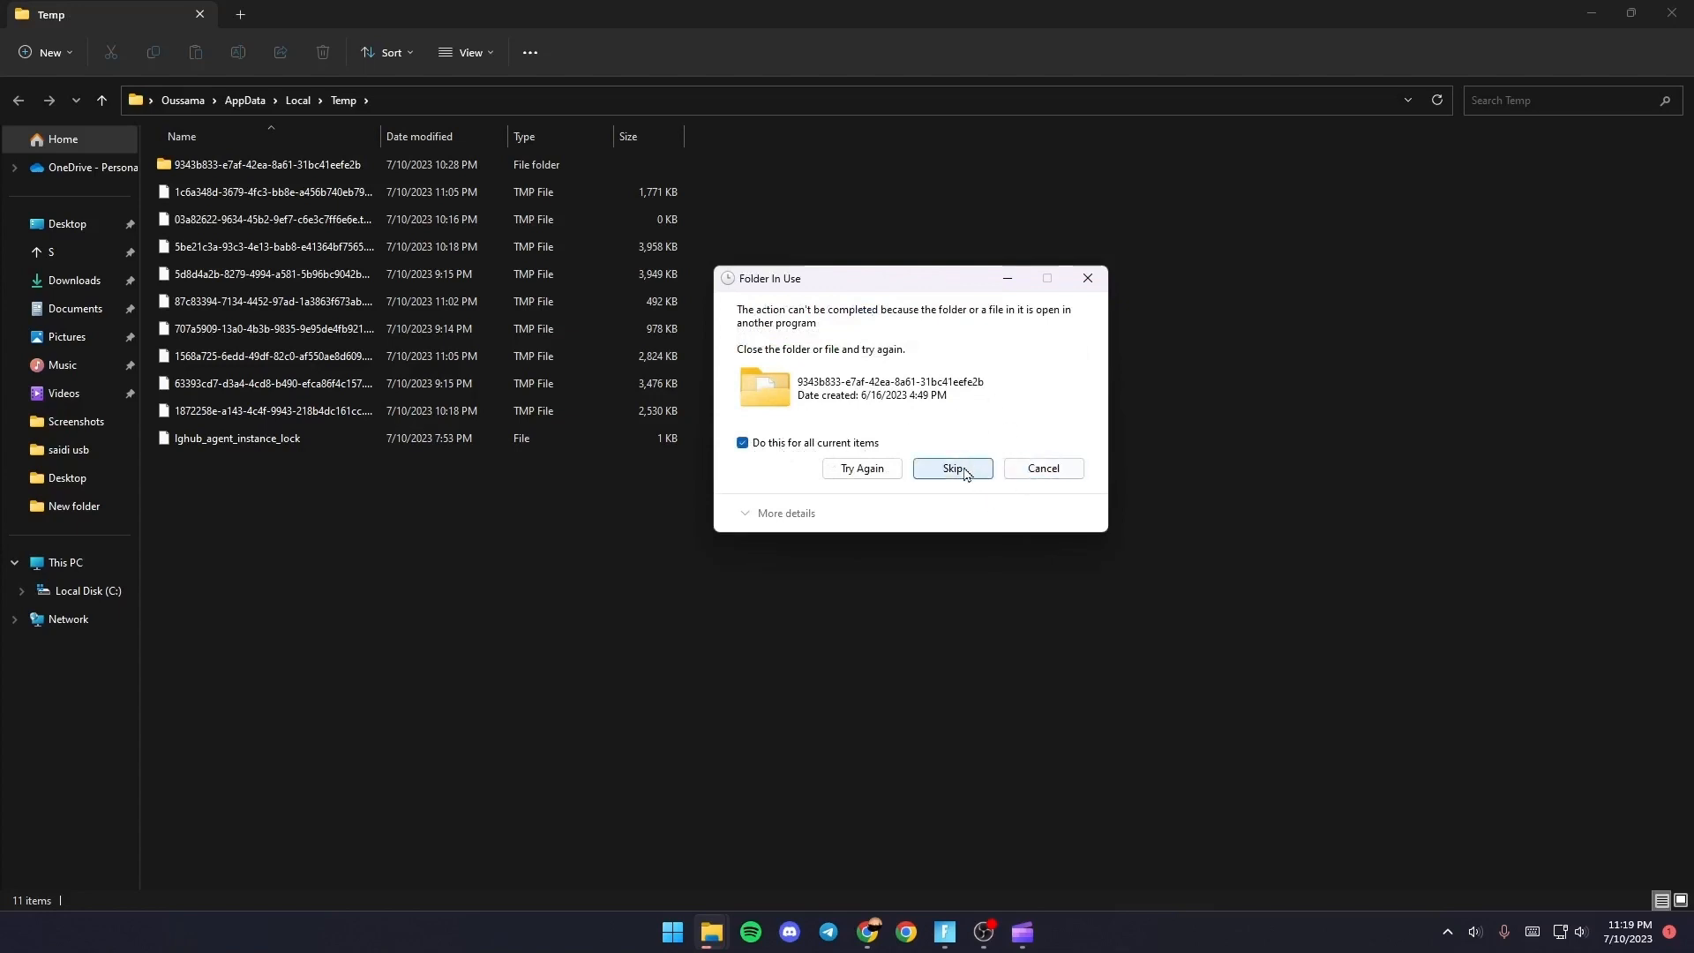
{"action": "left_click", "coordinate": [953, 472]}
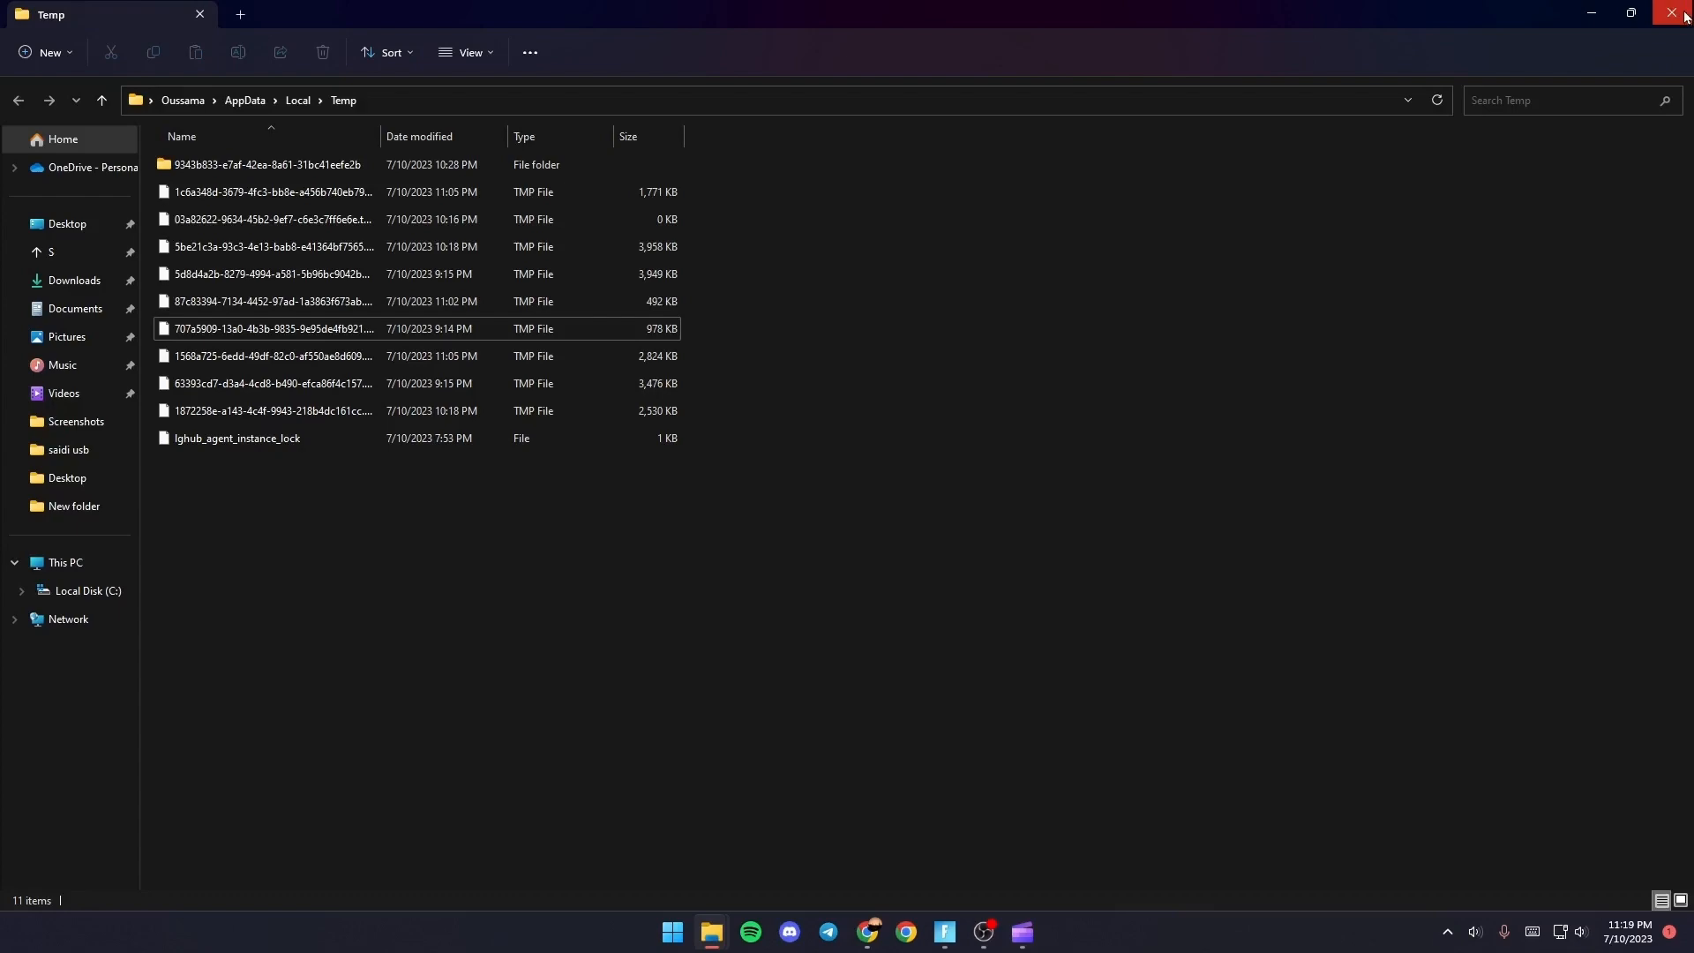
{"action": "left_click", "coordinate": [1679, 14]}
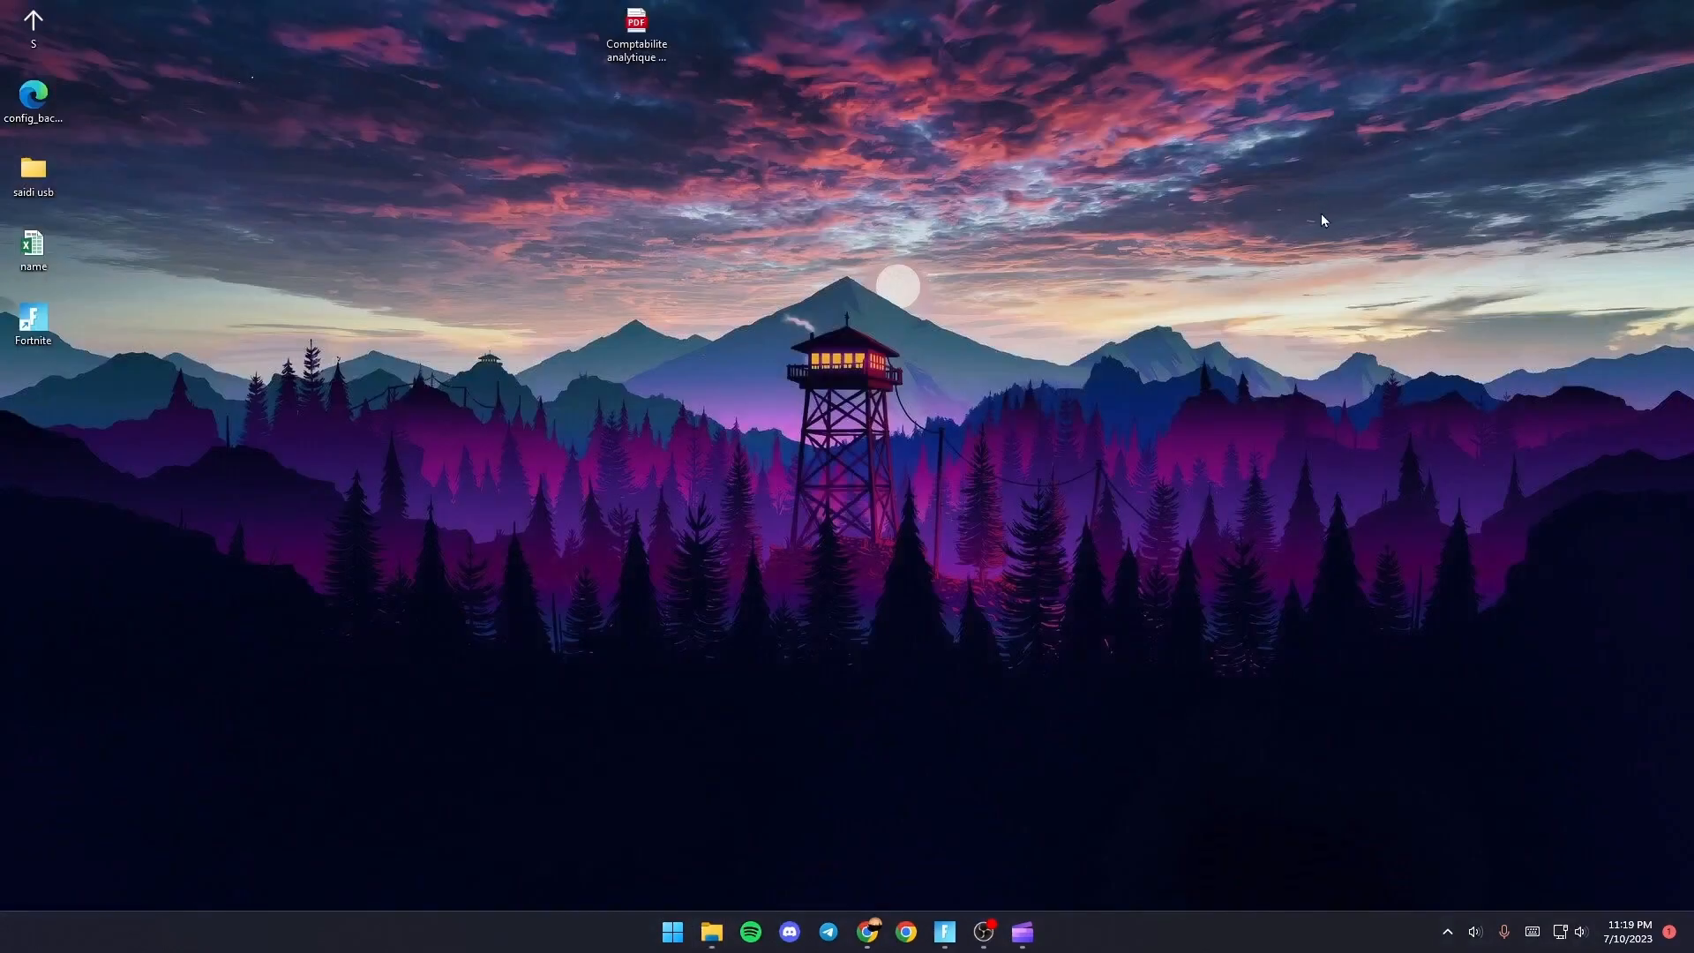
{"action": "mouse_move", "coordinate": [635, 929]}
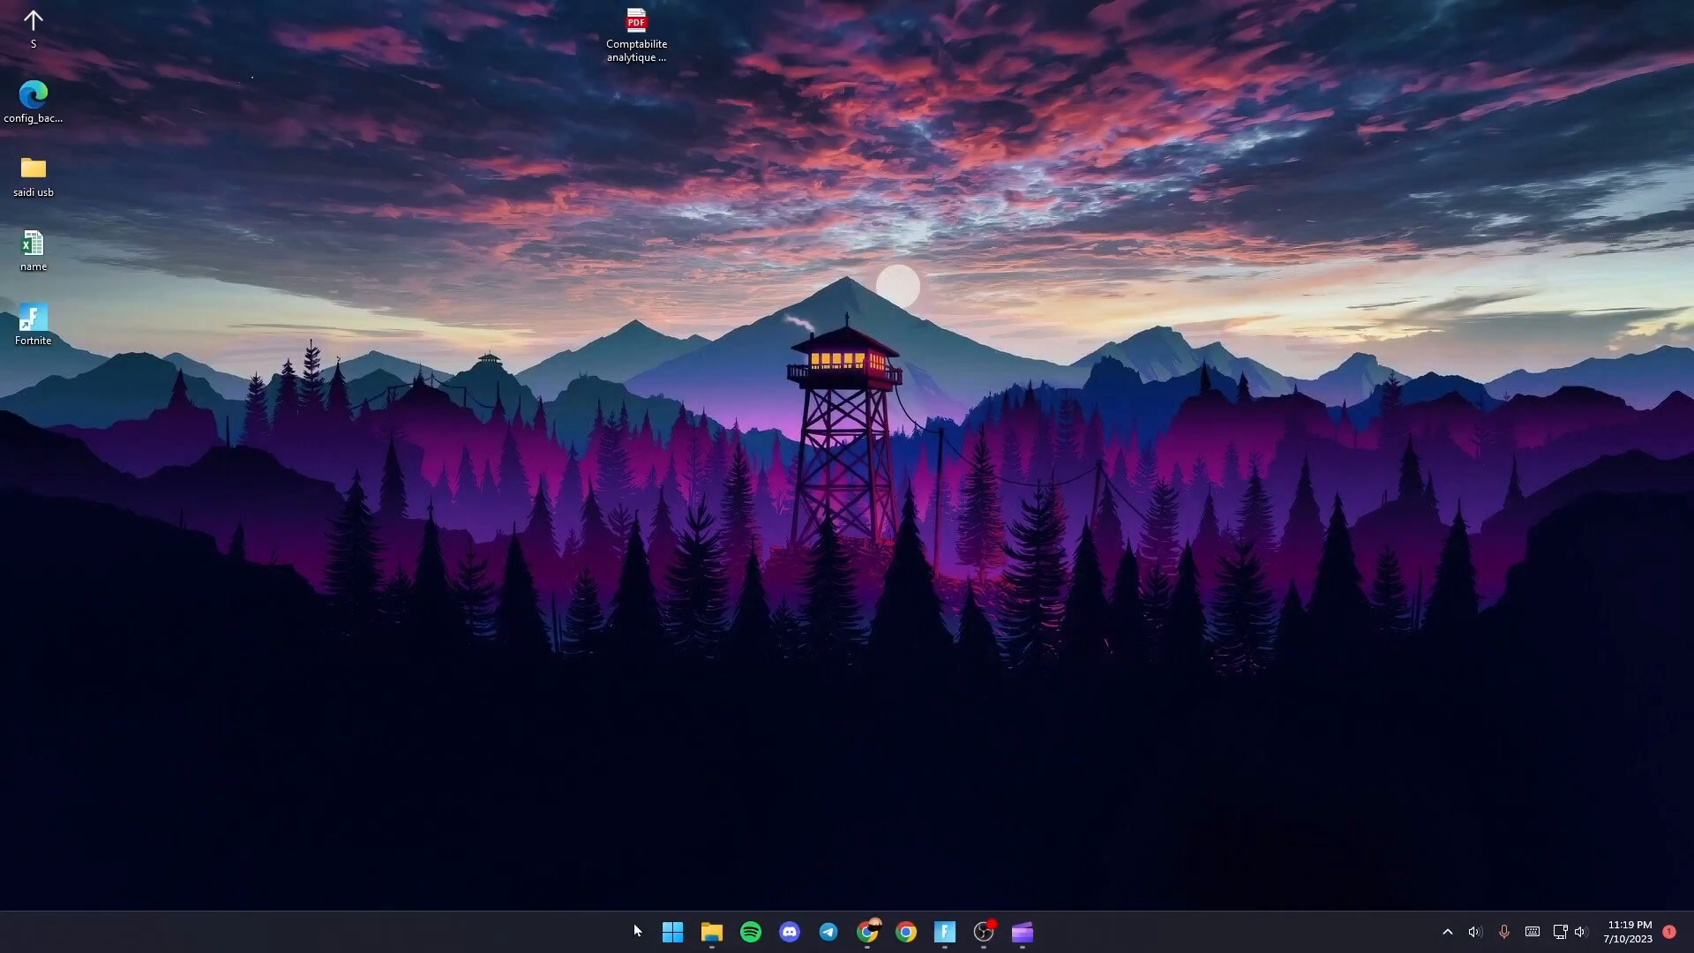
{"action": "mouse_move", "coordinate": [759, 799]}
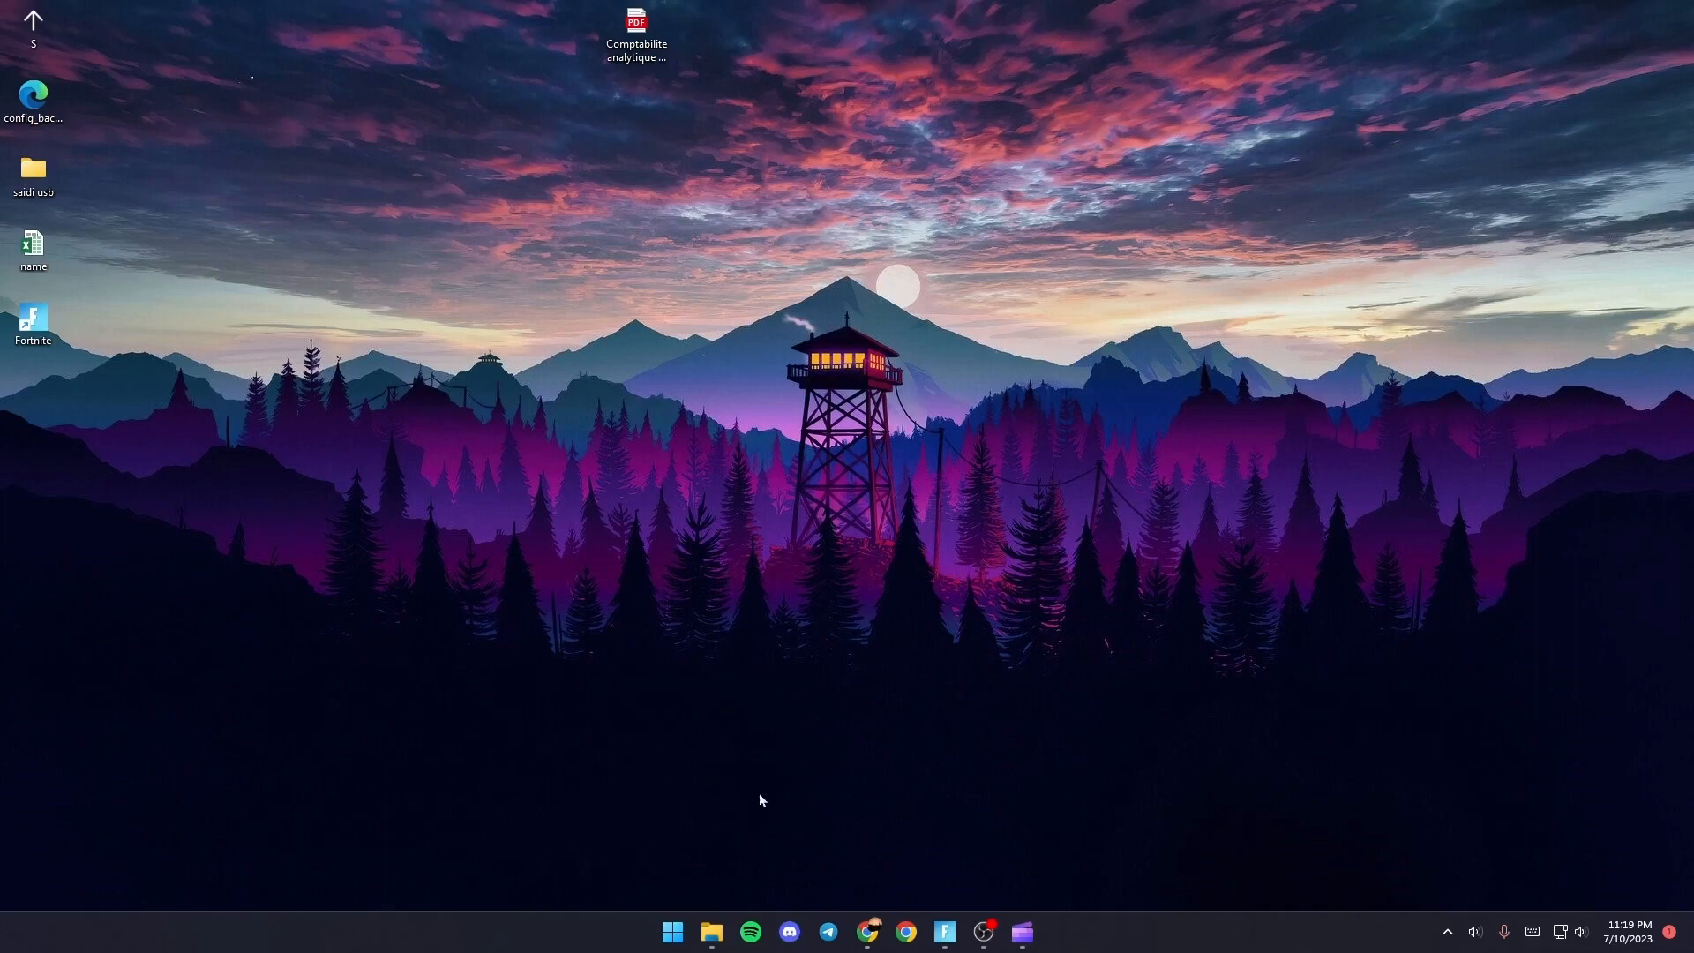
Open Start to search for Graphics settings
{"action": "left_click", "coordinate": [670, 930]}
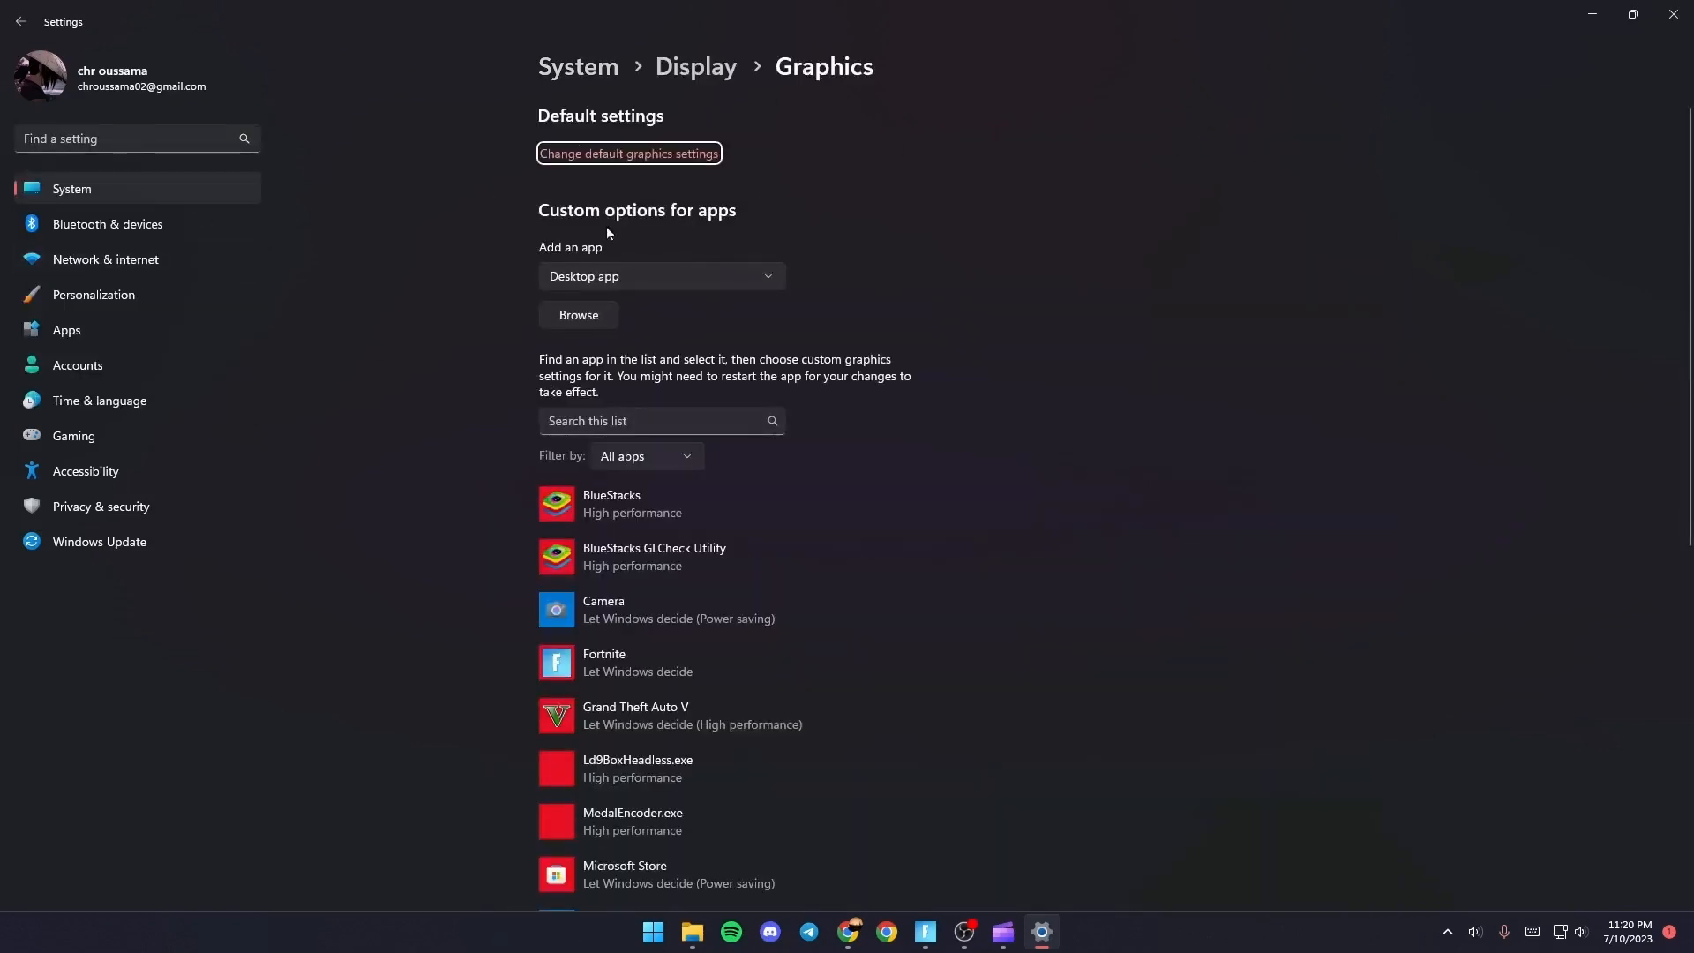
{"action": "mouse_move", "coordinate": [1160, 389]}
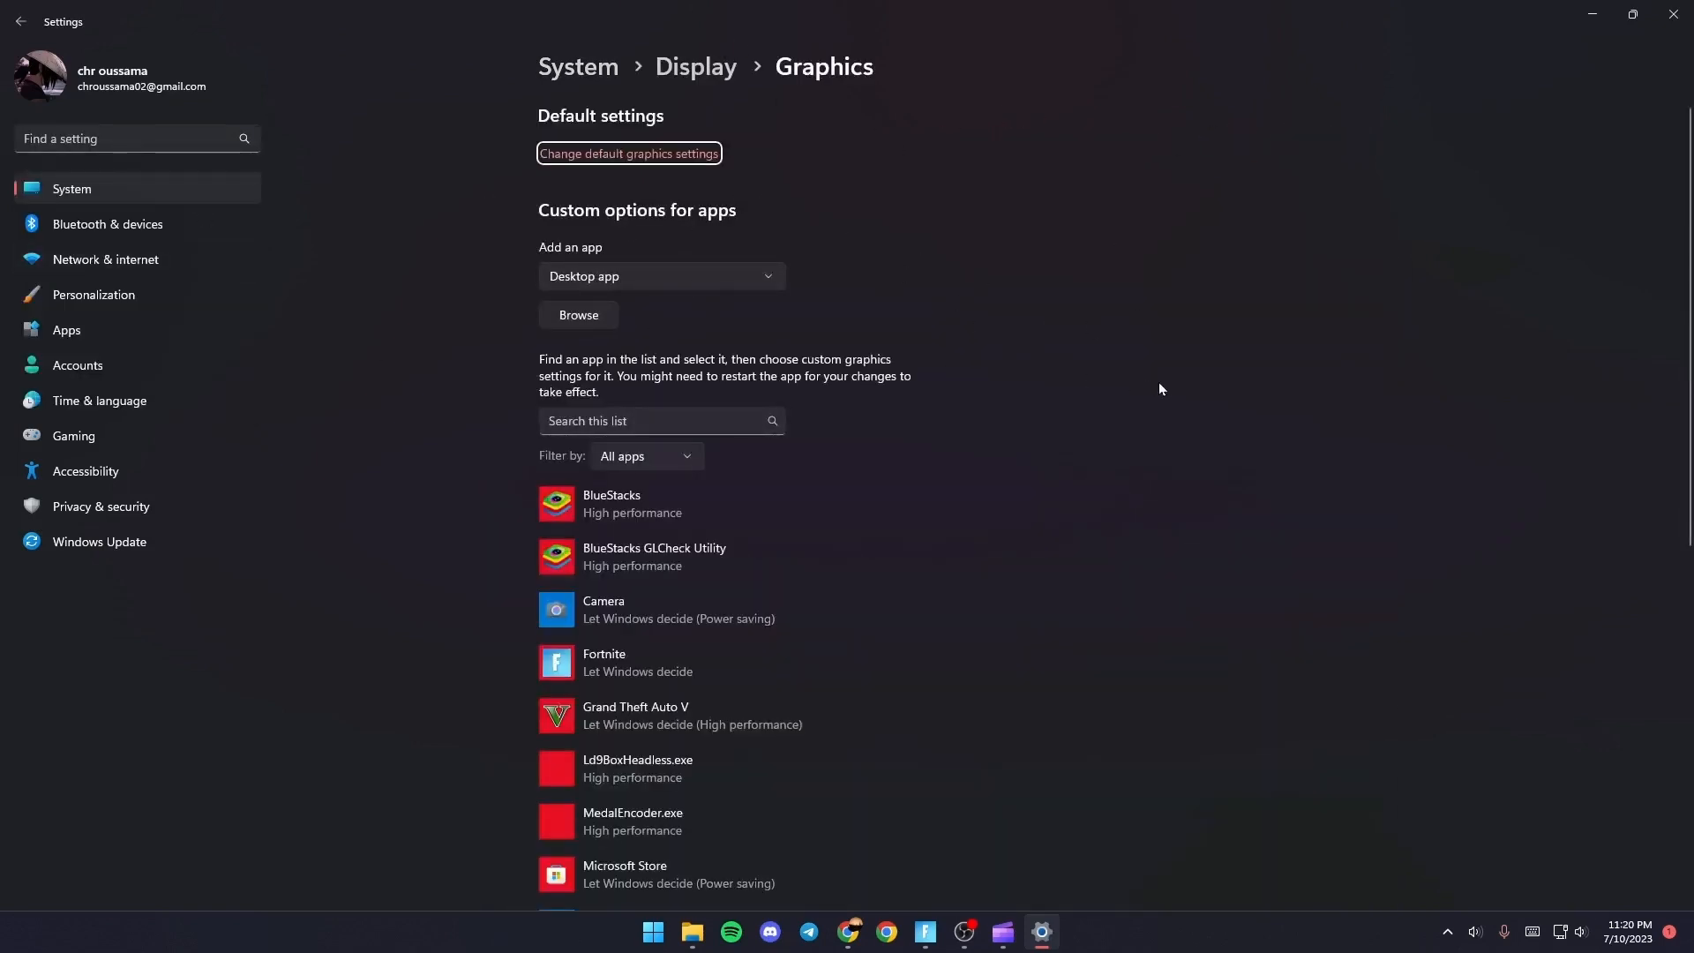
{"action": "mouse_move", "coordinate": [491, 332]}
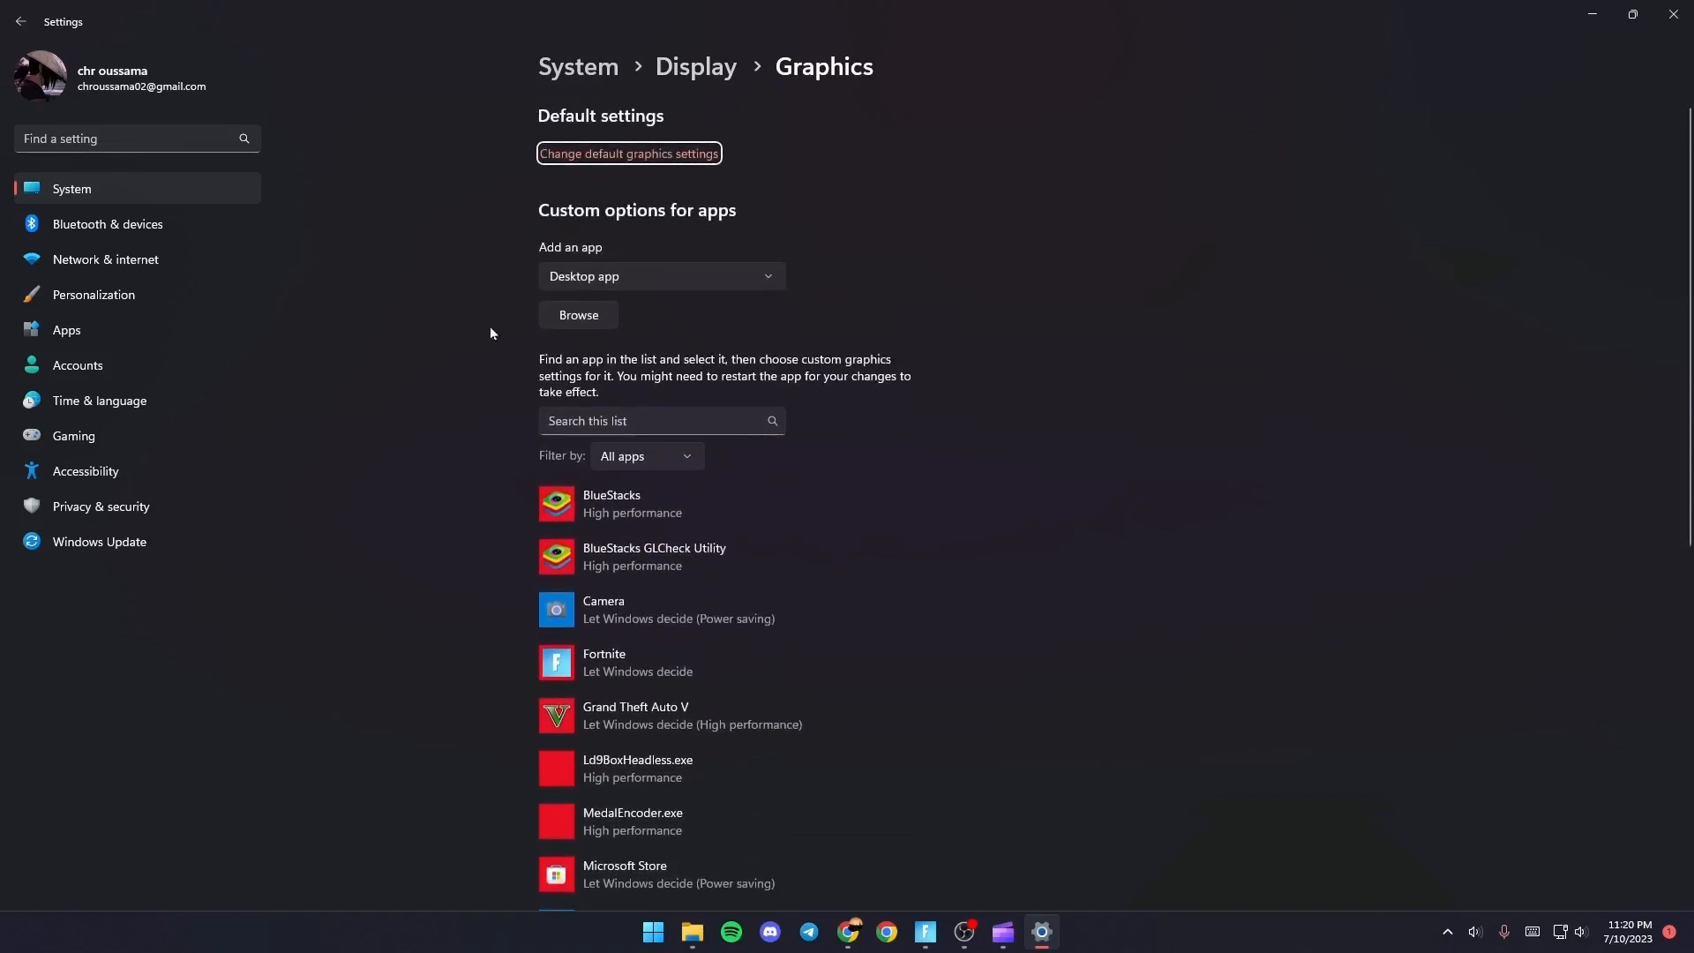
{"action": "mouse_move", "coordinate": [600, 295]}
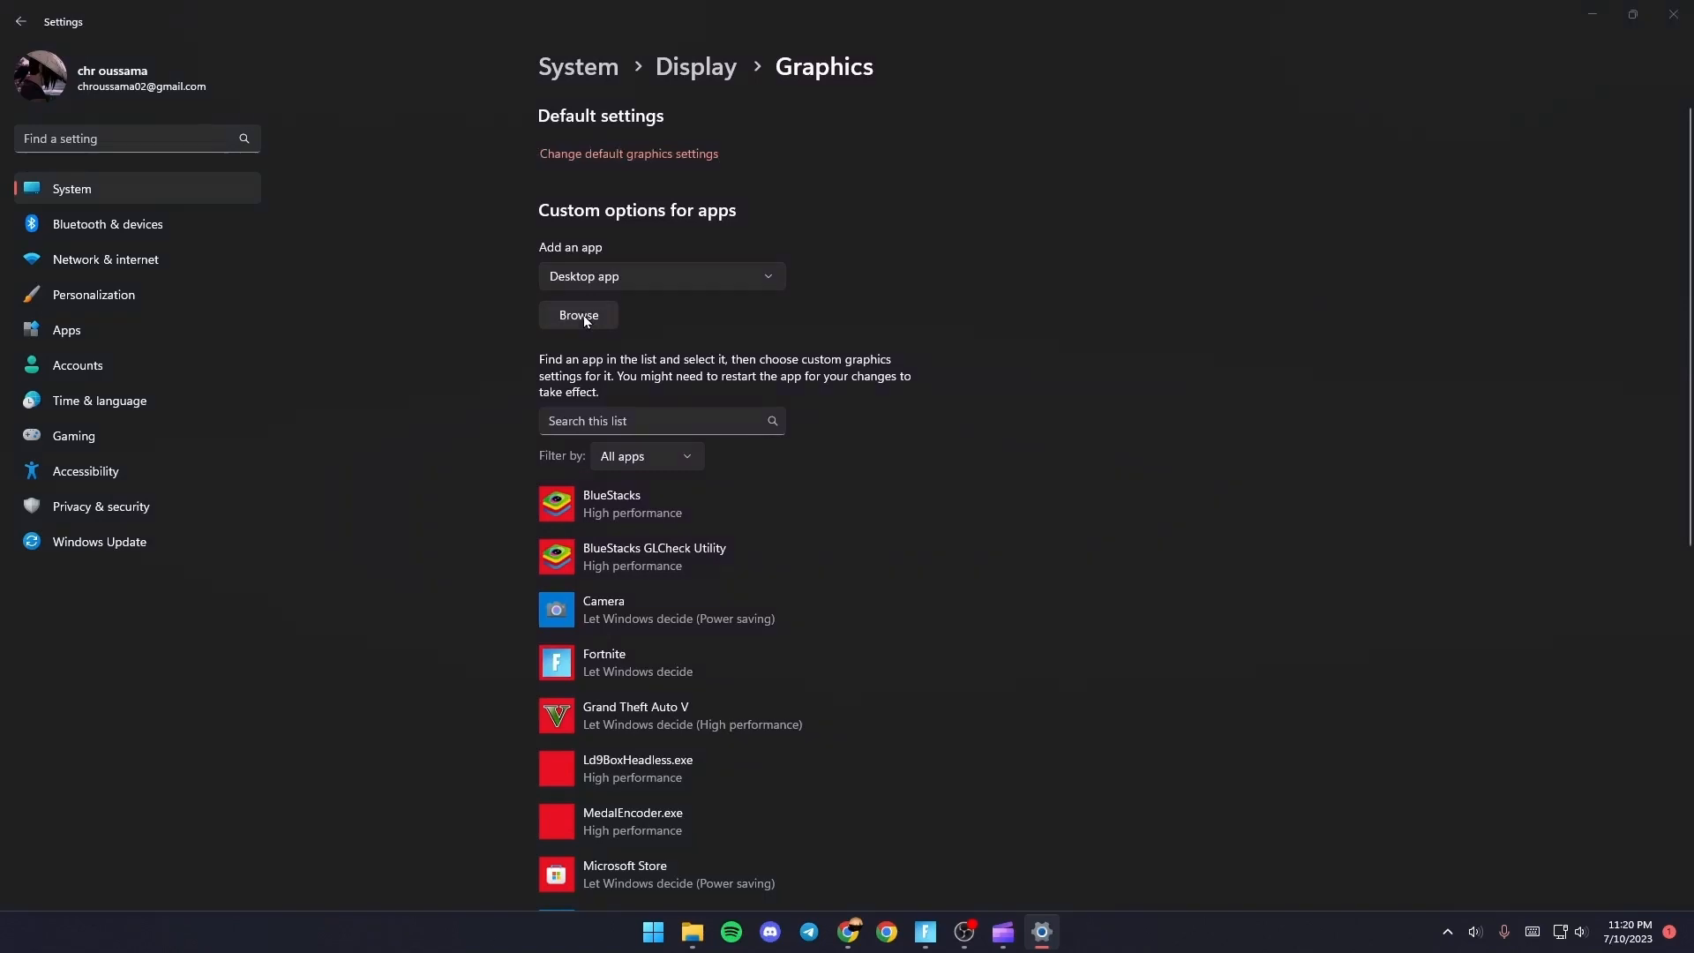
Browse from This PC through Local Disk (C:) to Fortnite's FortniteGame Binaries folder
{"action": "left_click", "coordinate": [578, 314]}
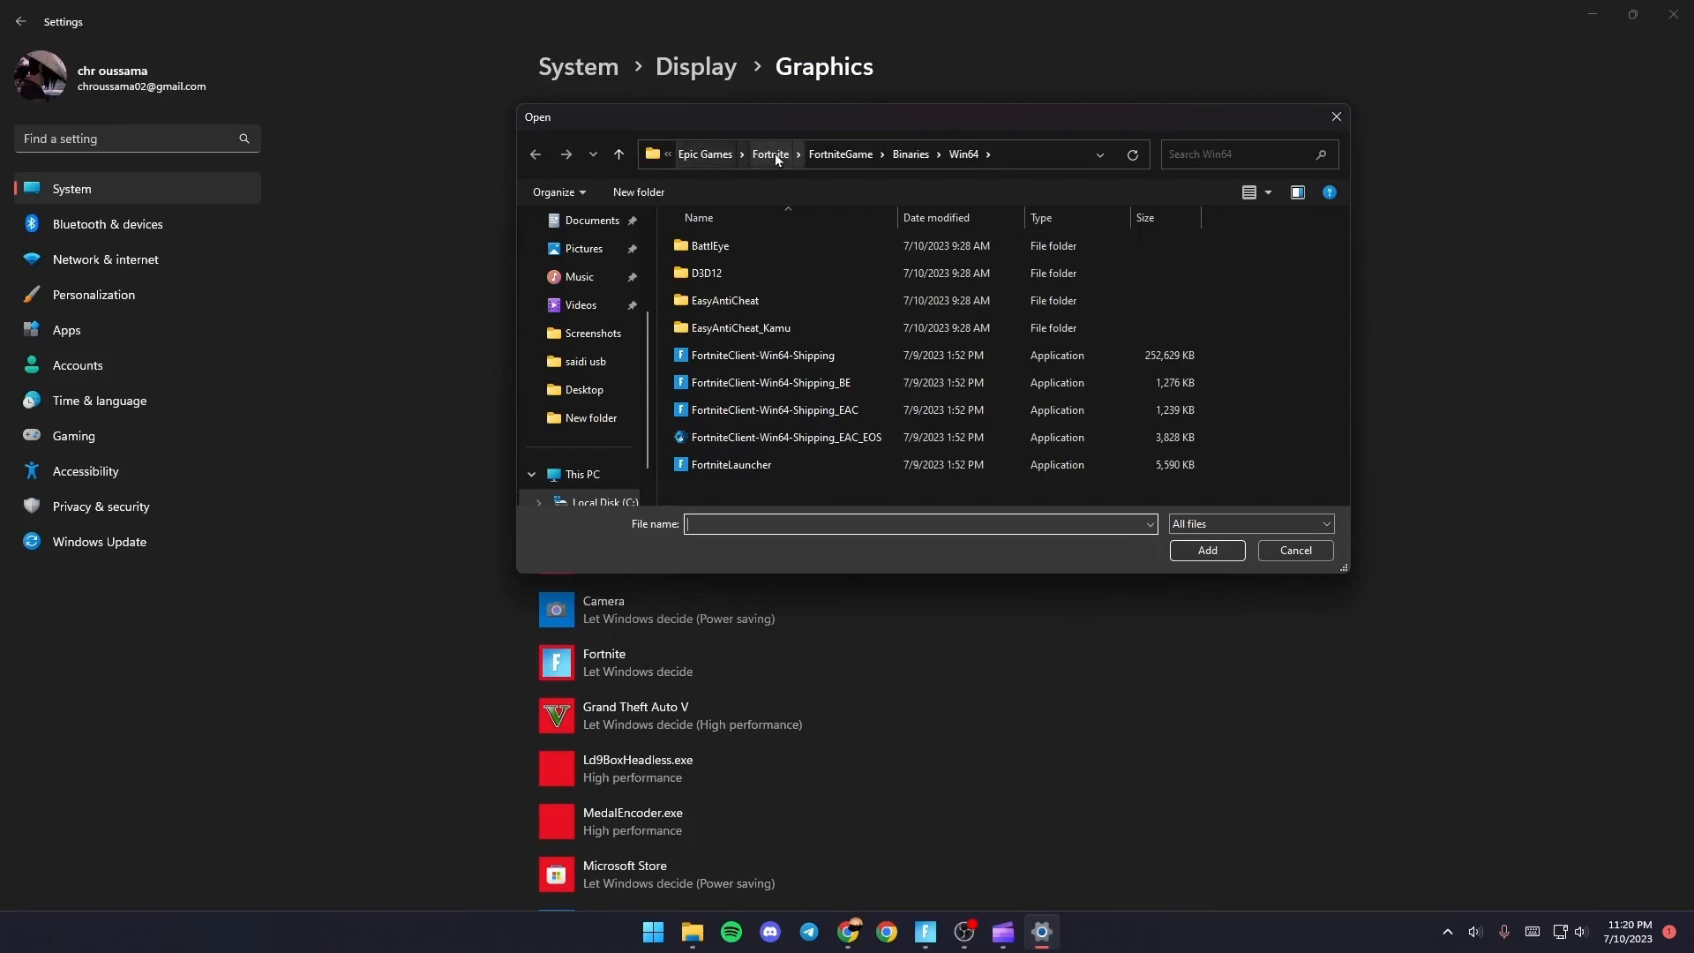
{"action": "left_click", "coordinate": [583, 478]}
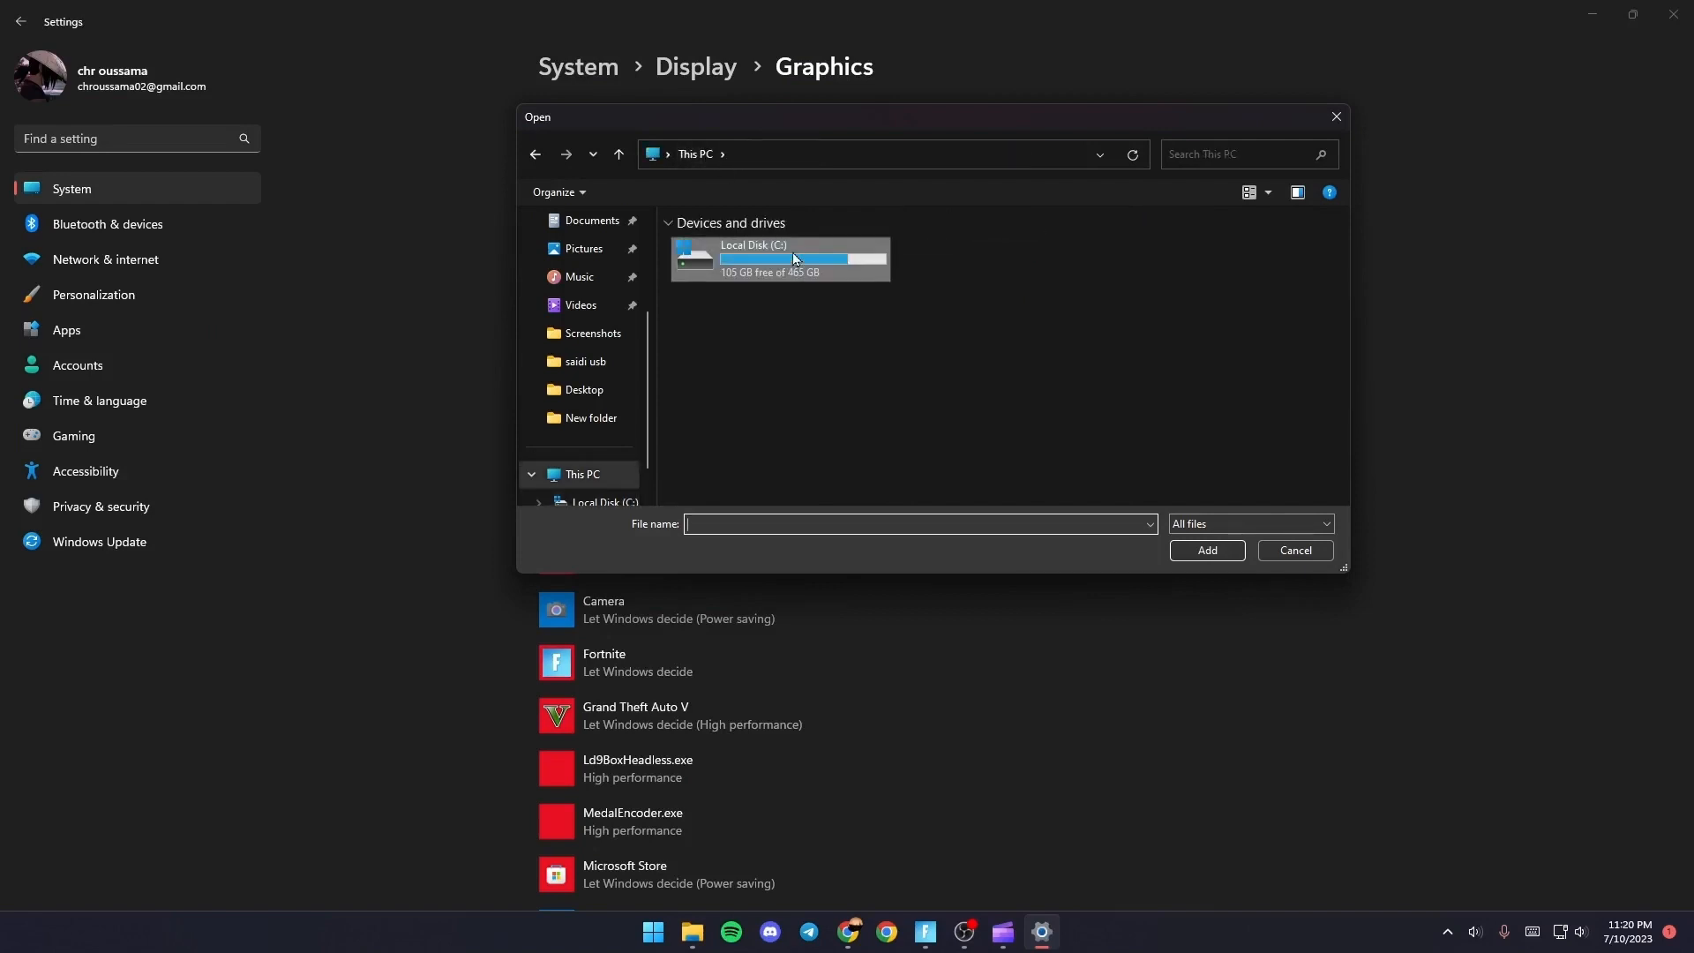
{"action": "double_click", "coordinate": [778, 256]}
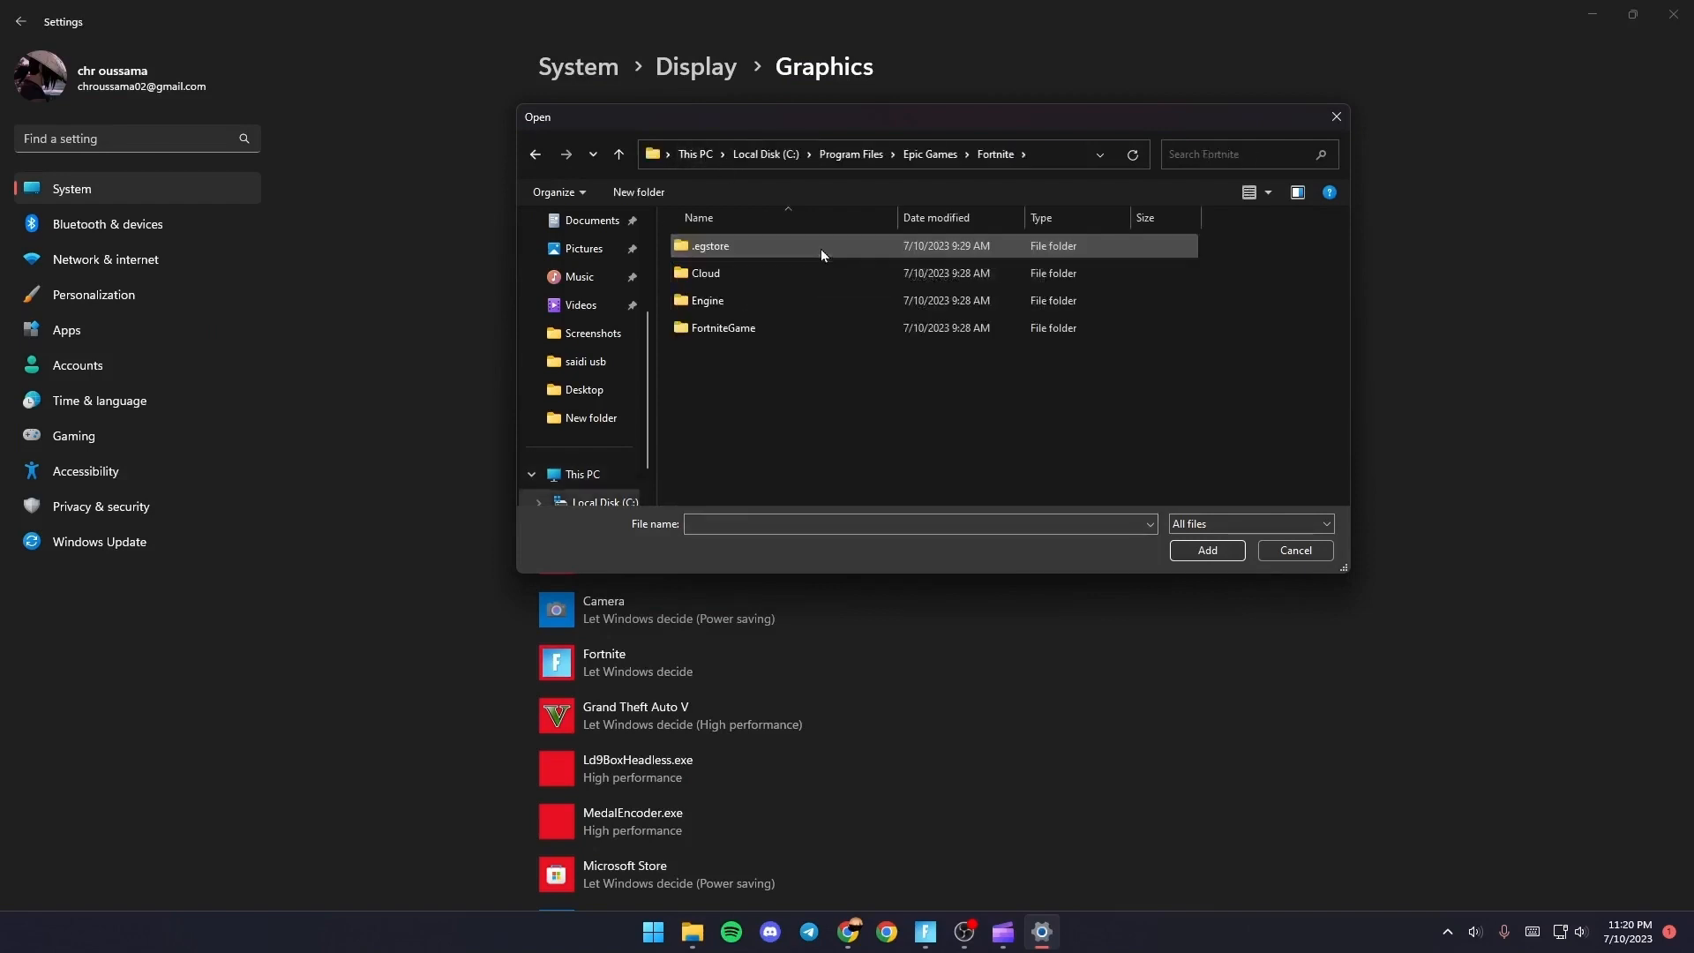
{"action": "left_click", "coordinate": [722, 327]}
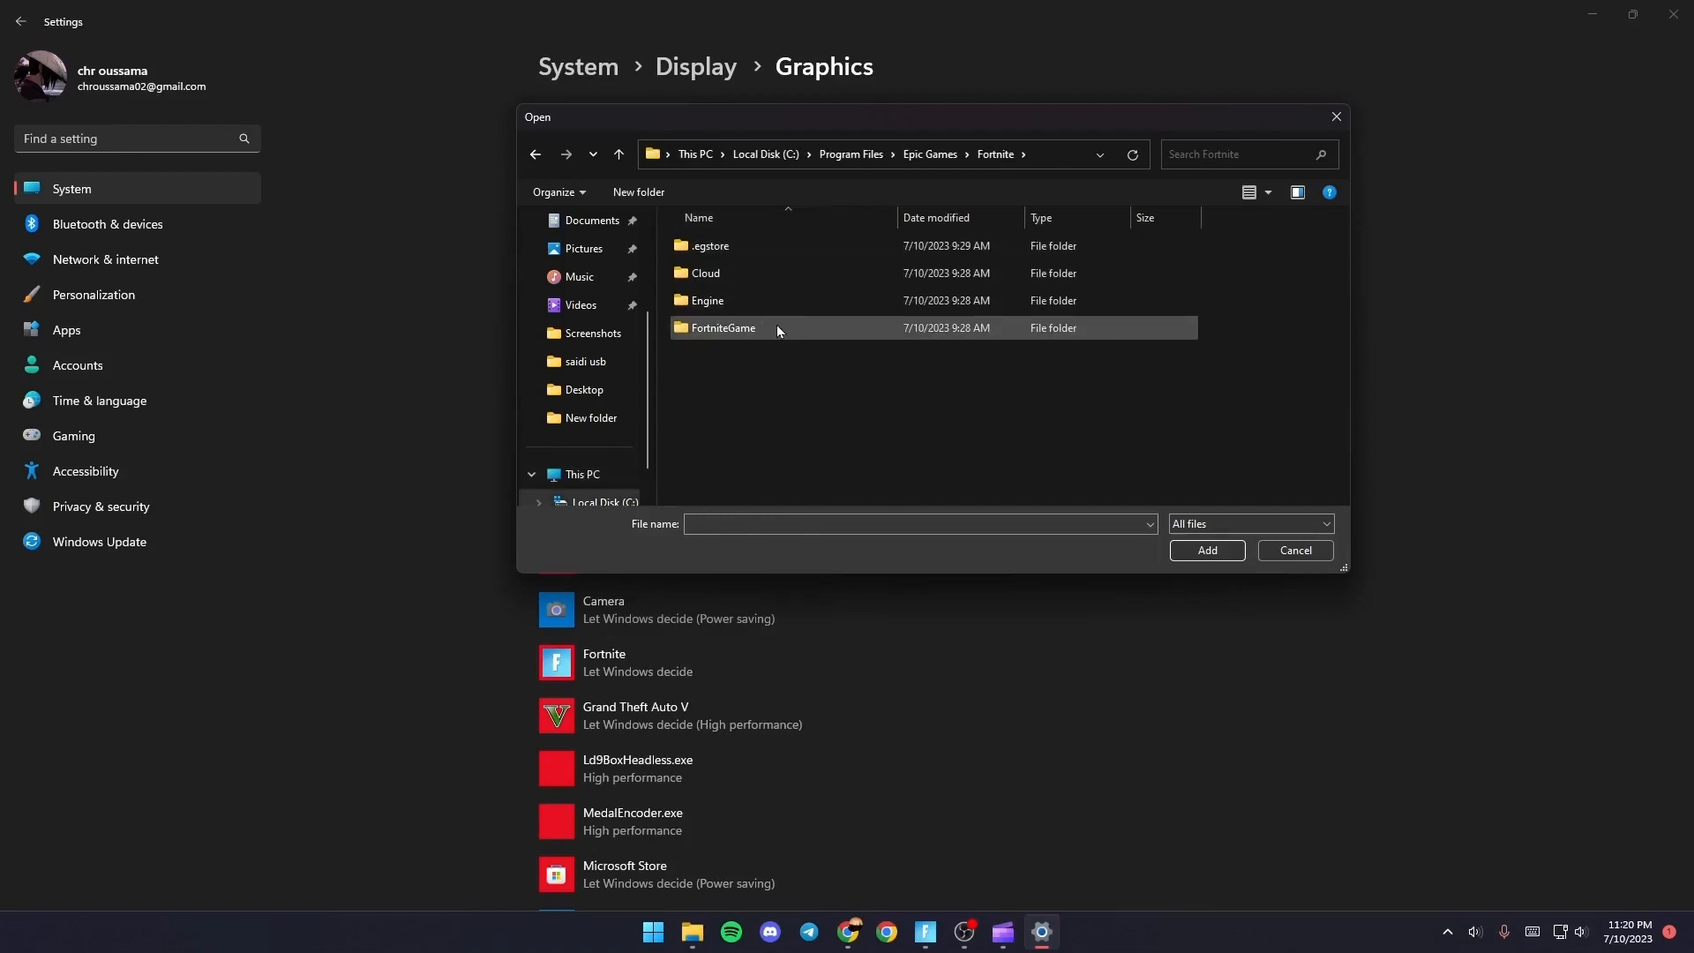
{"action": "double_click", "coordinate": [722, 327]}
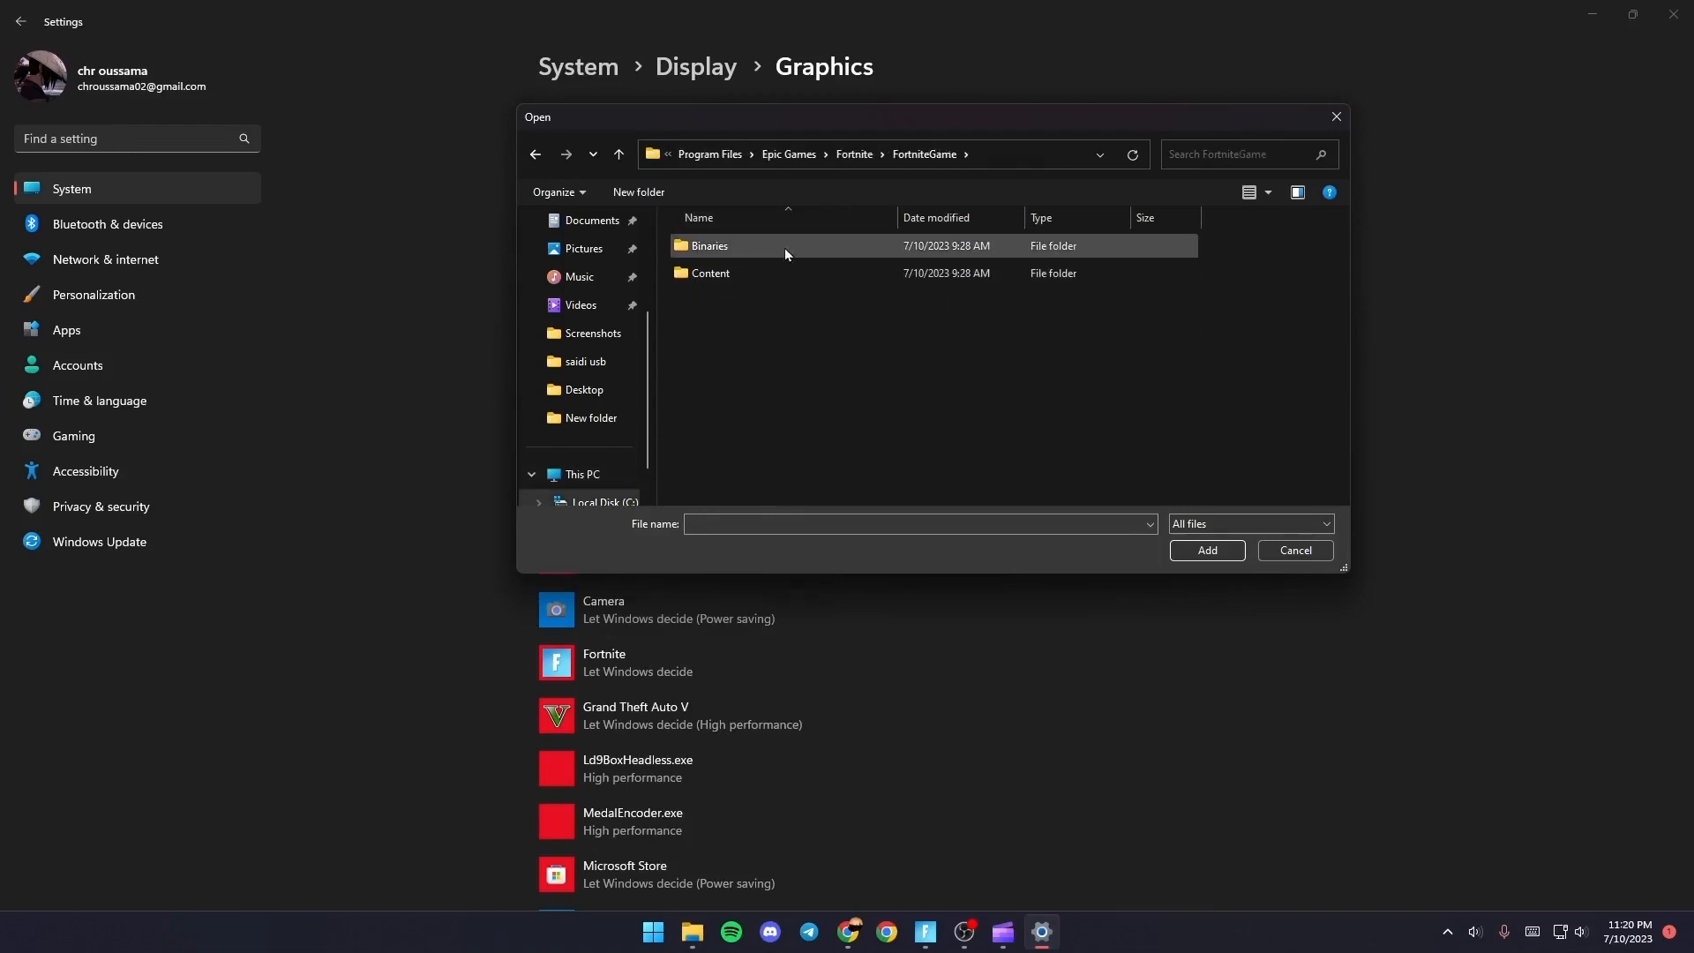
{"action": "double_click", "coordinate": [710, 245]}
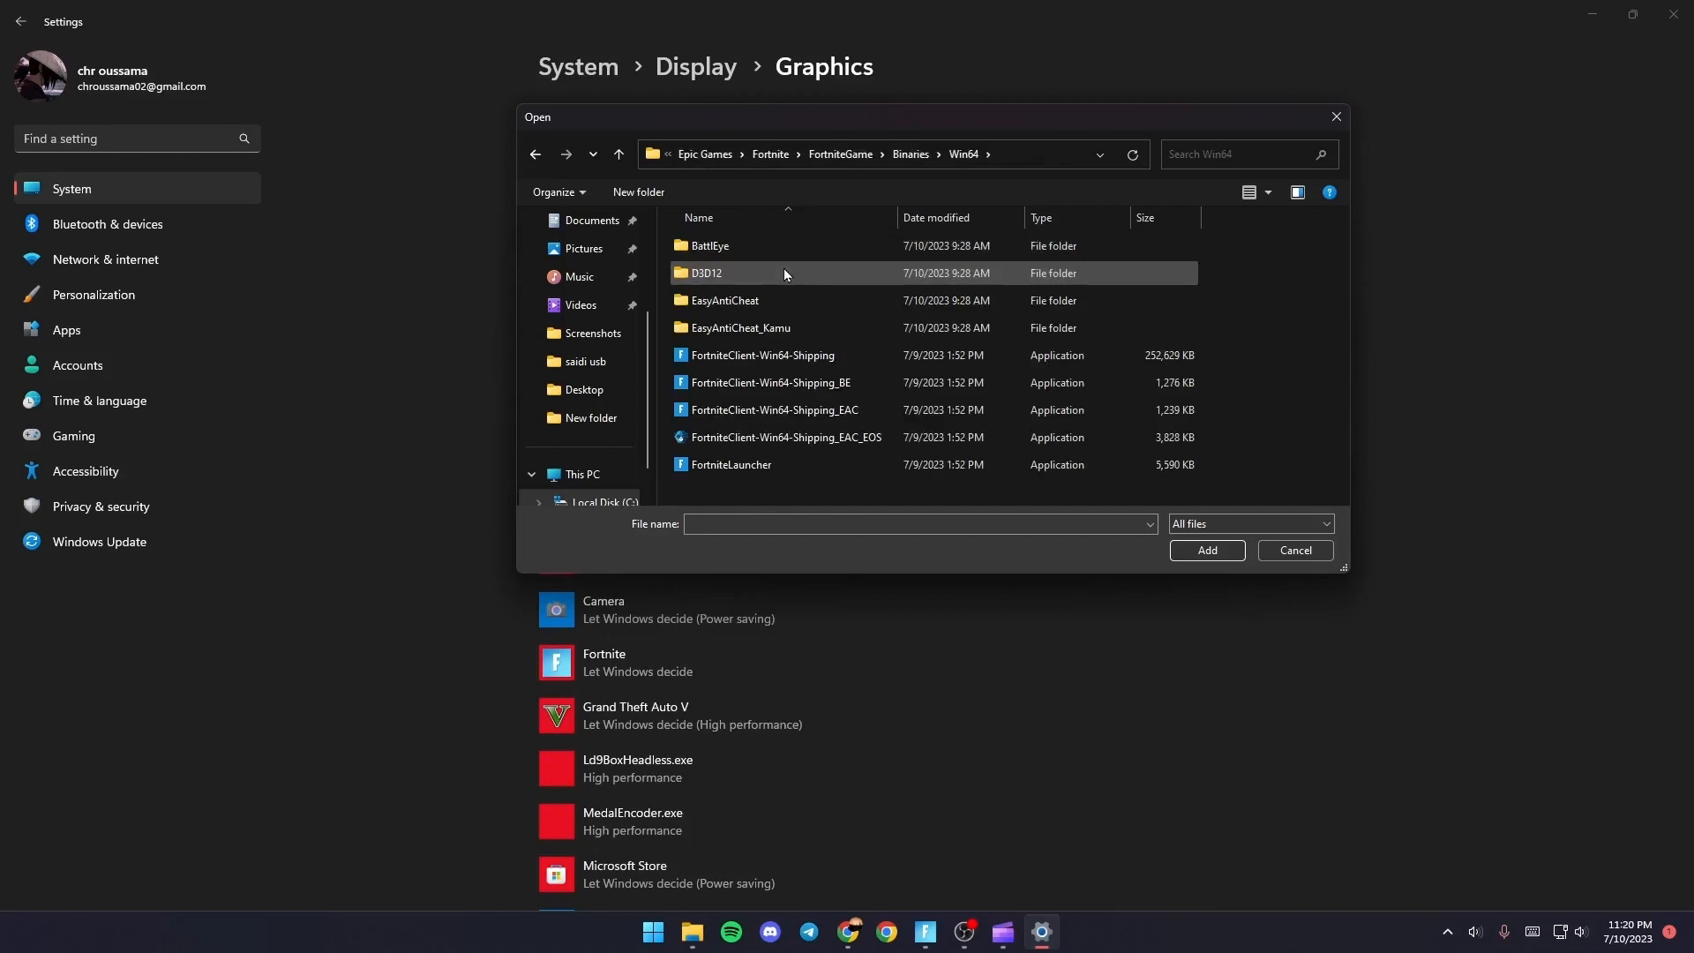
{"action": "mouse_move", "coordinate": [762, 355]}
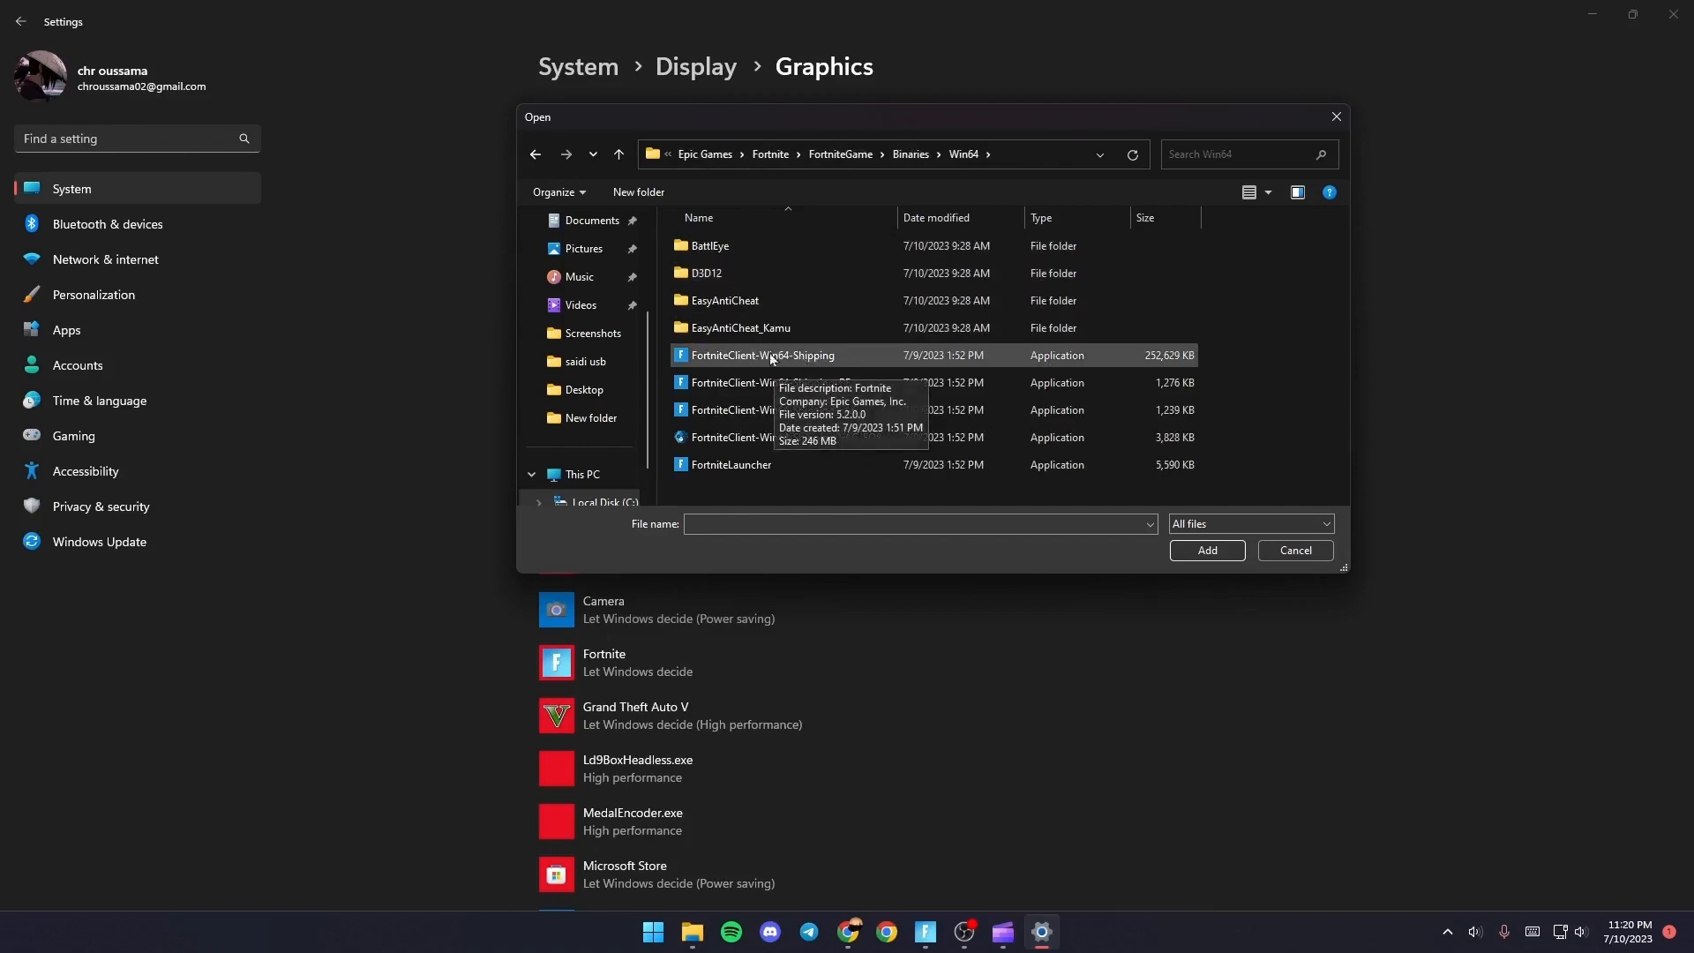
{"action": "mouse_move", "coordinate": [891, 365]}
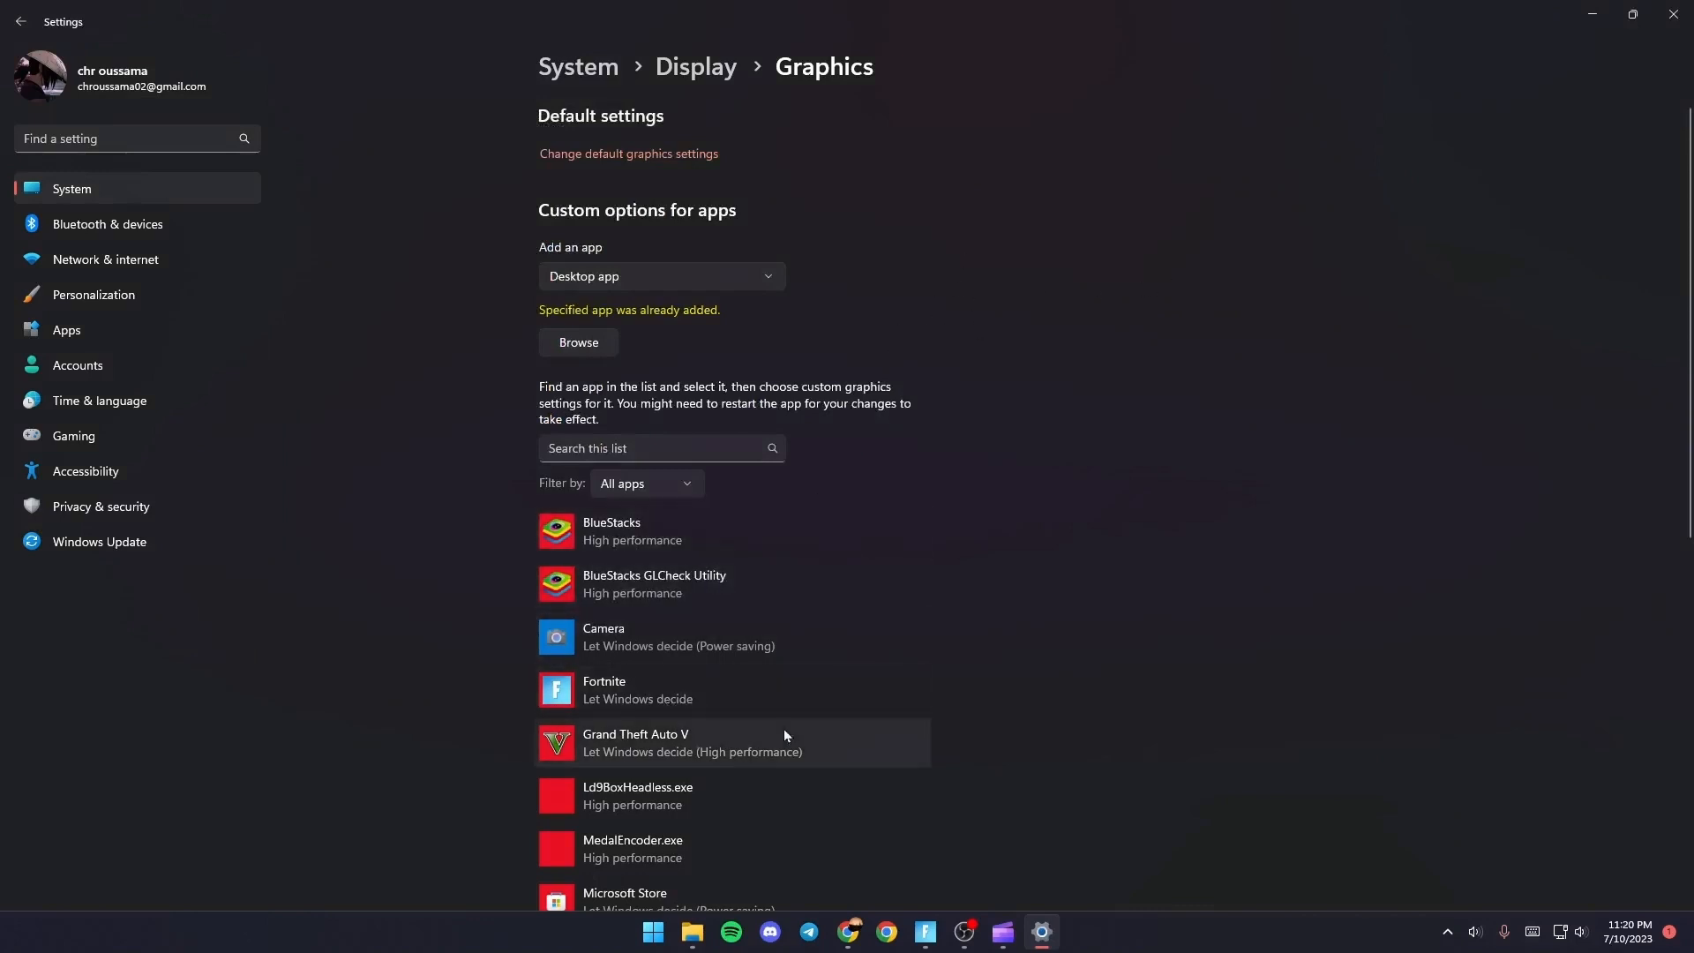
Set Fortnite's graphics preference to High performance and return to the running game
{"action": "scroll", "scroll_direction": "down", "scroll_amount": 3}
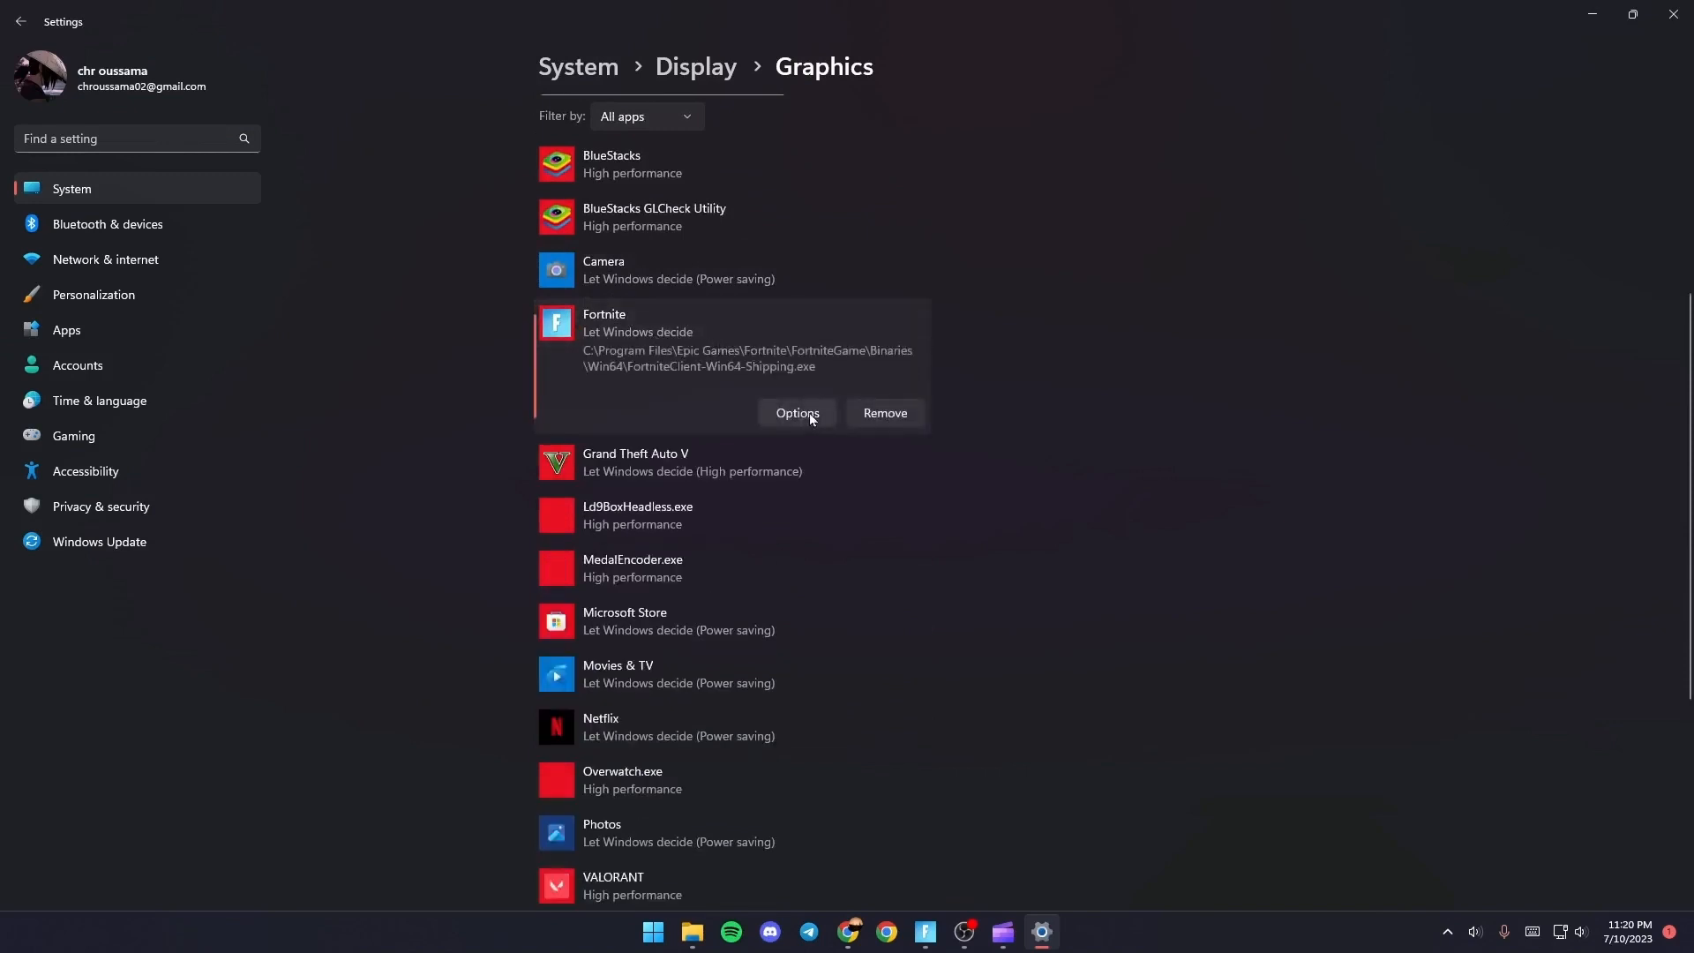
{"action": "left_click", "coordinate": [796, 413]}
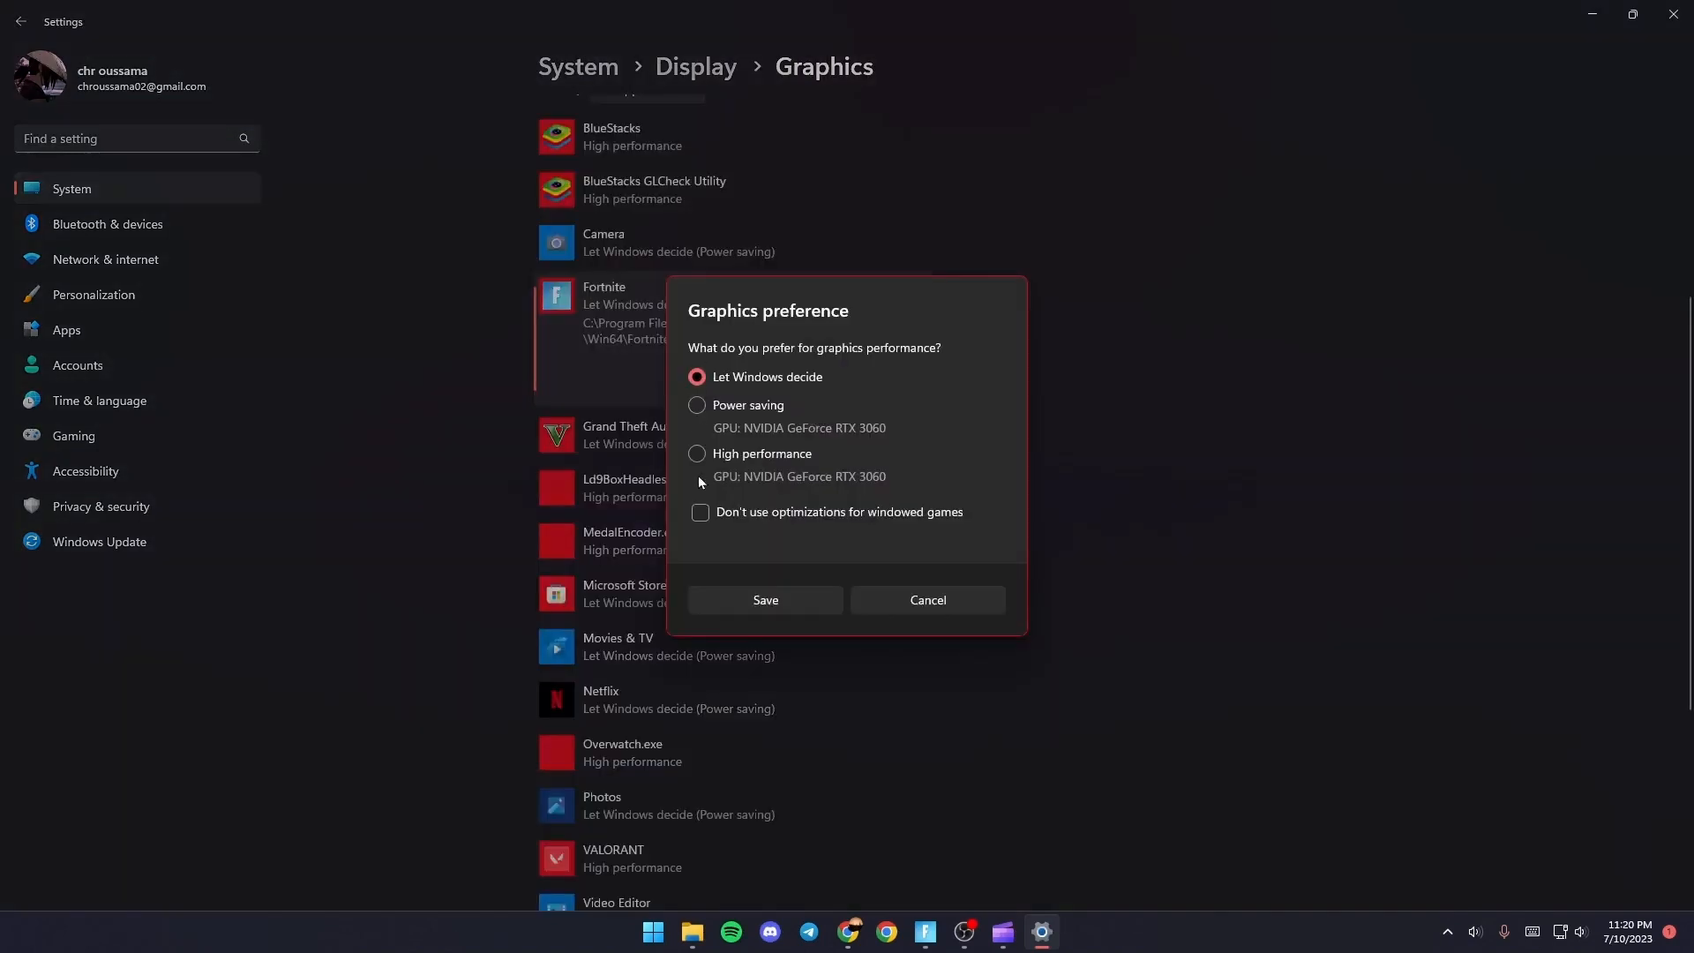
{"action": "left_click", "coordinate": [697, 452]}
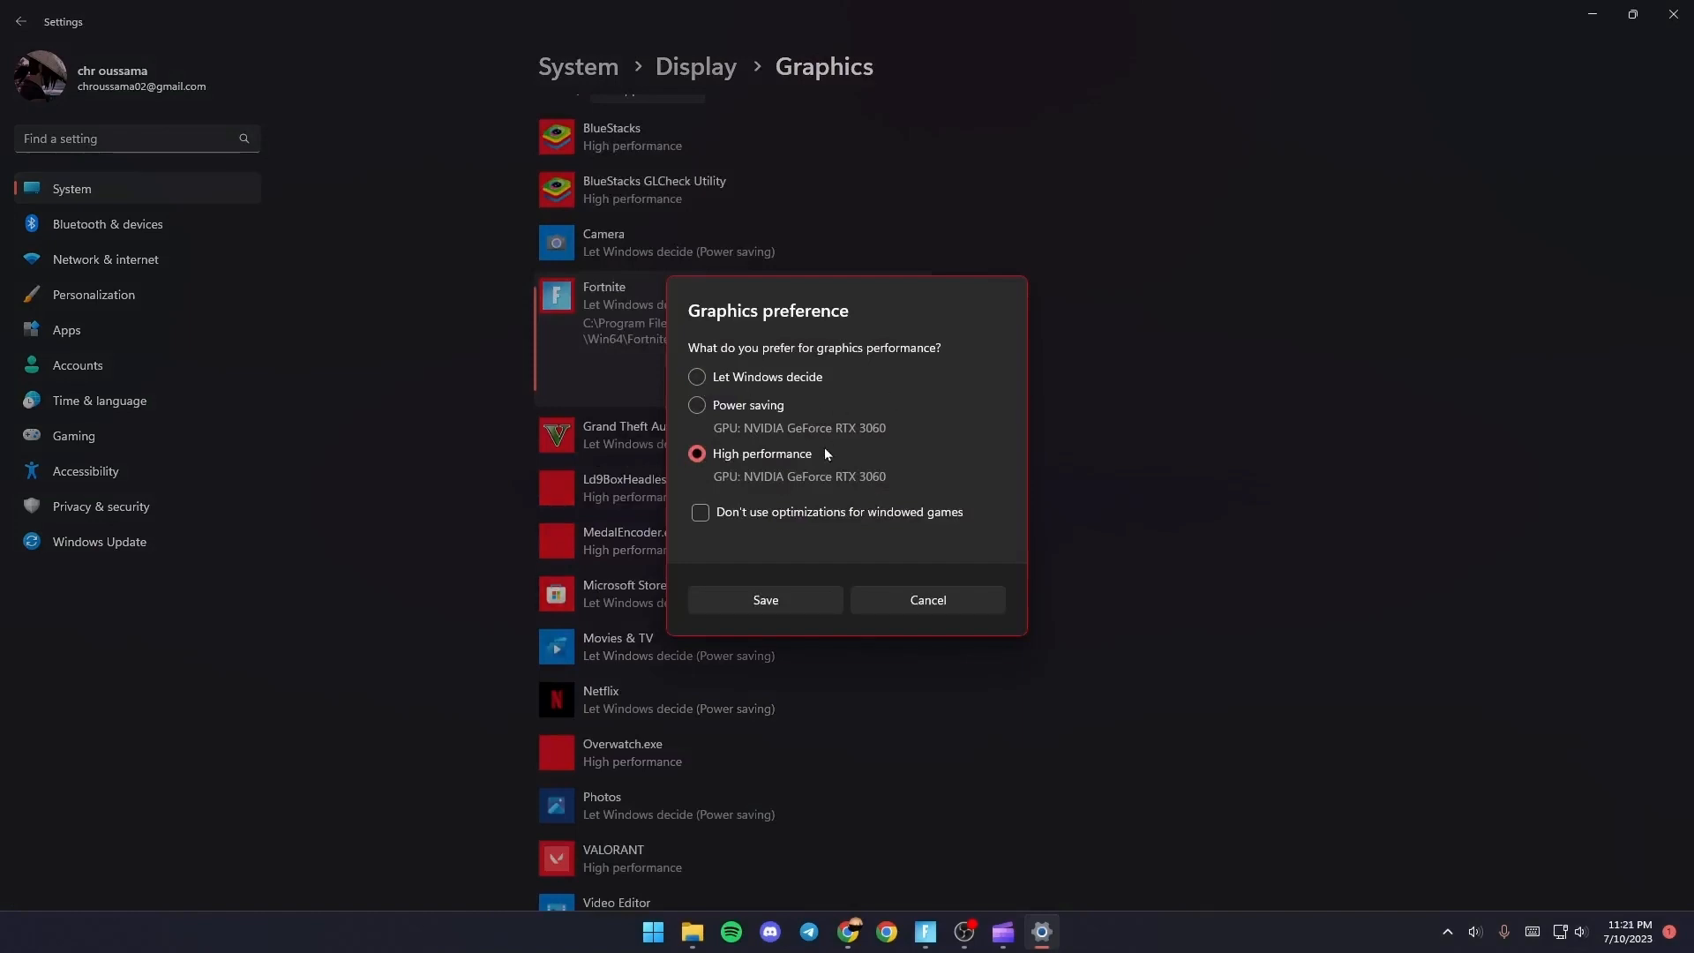
{"action": "mouse_move", "coordinate": [846, 607]}
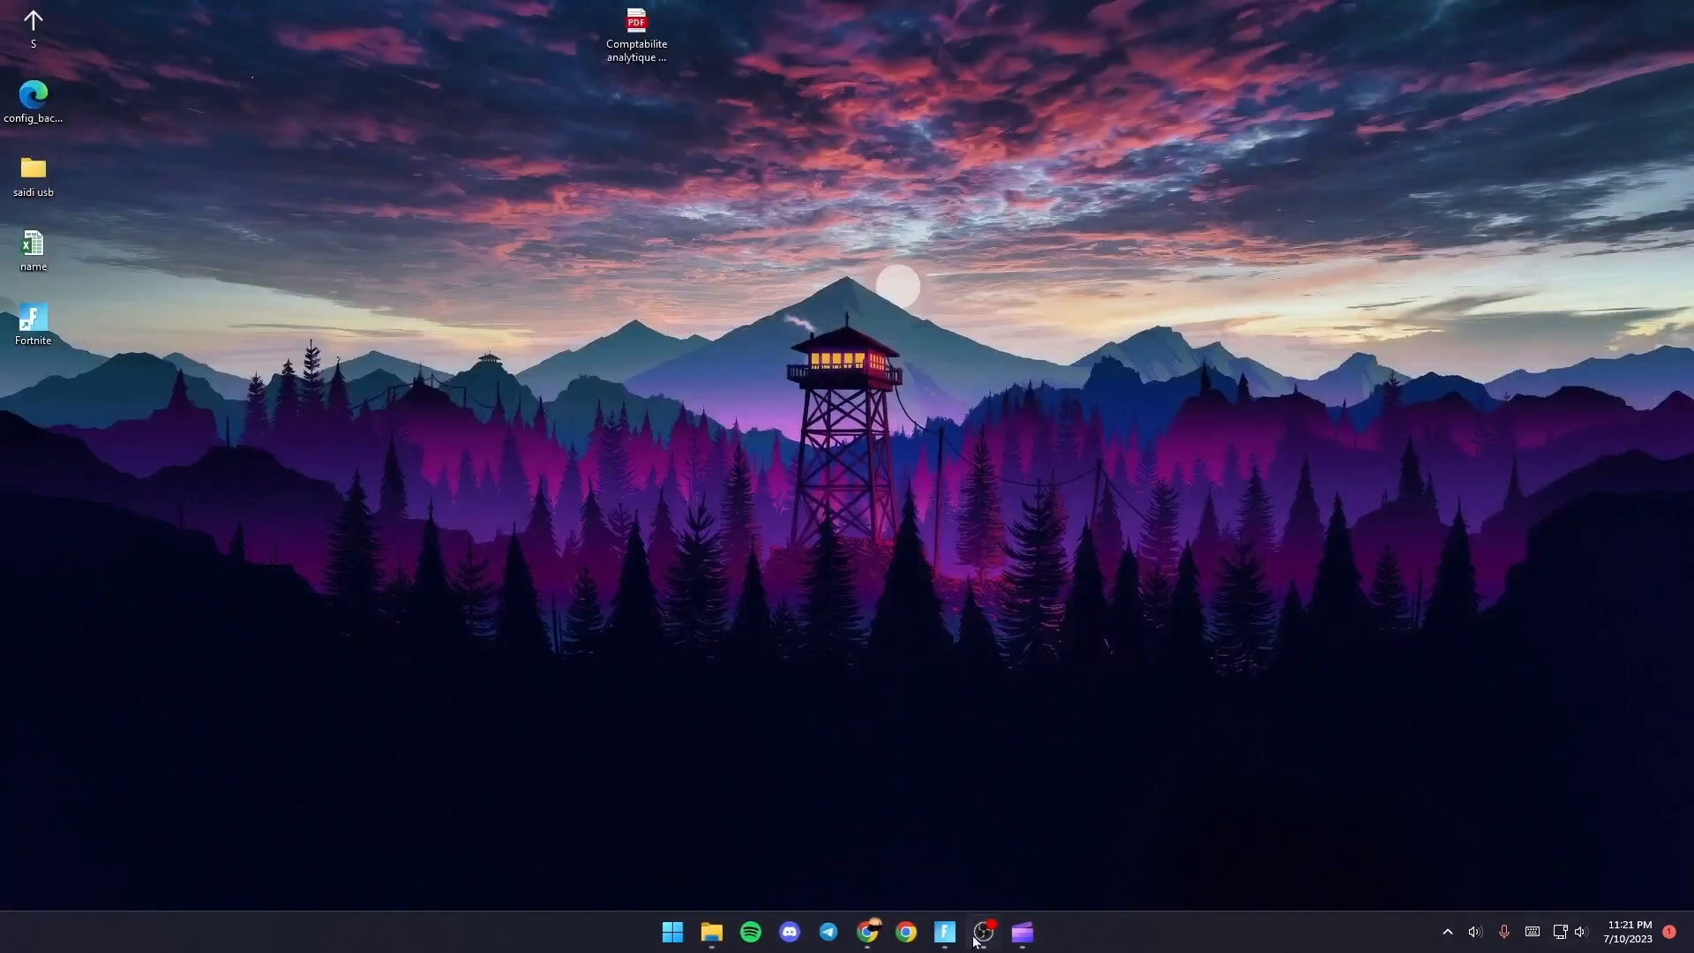
{"action": "left_click", "coordinate": [942, 931]}
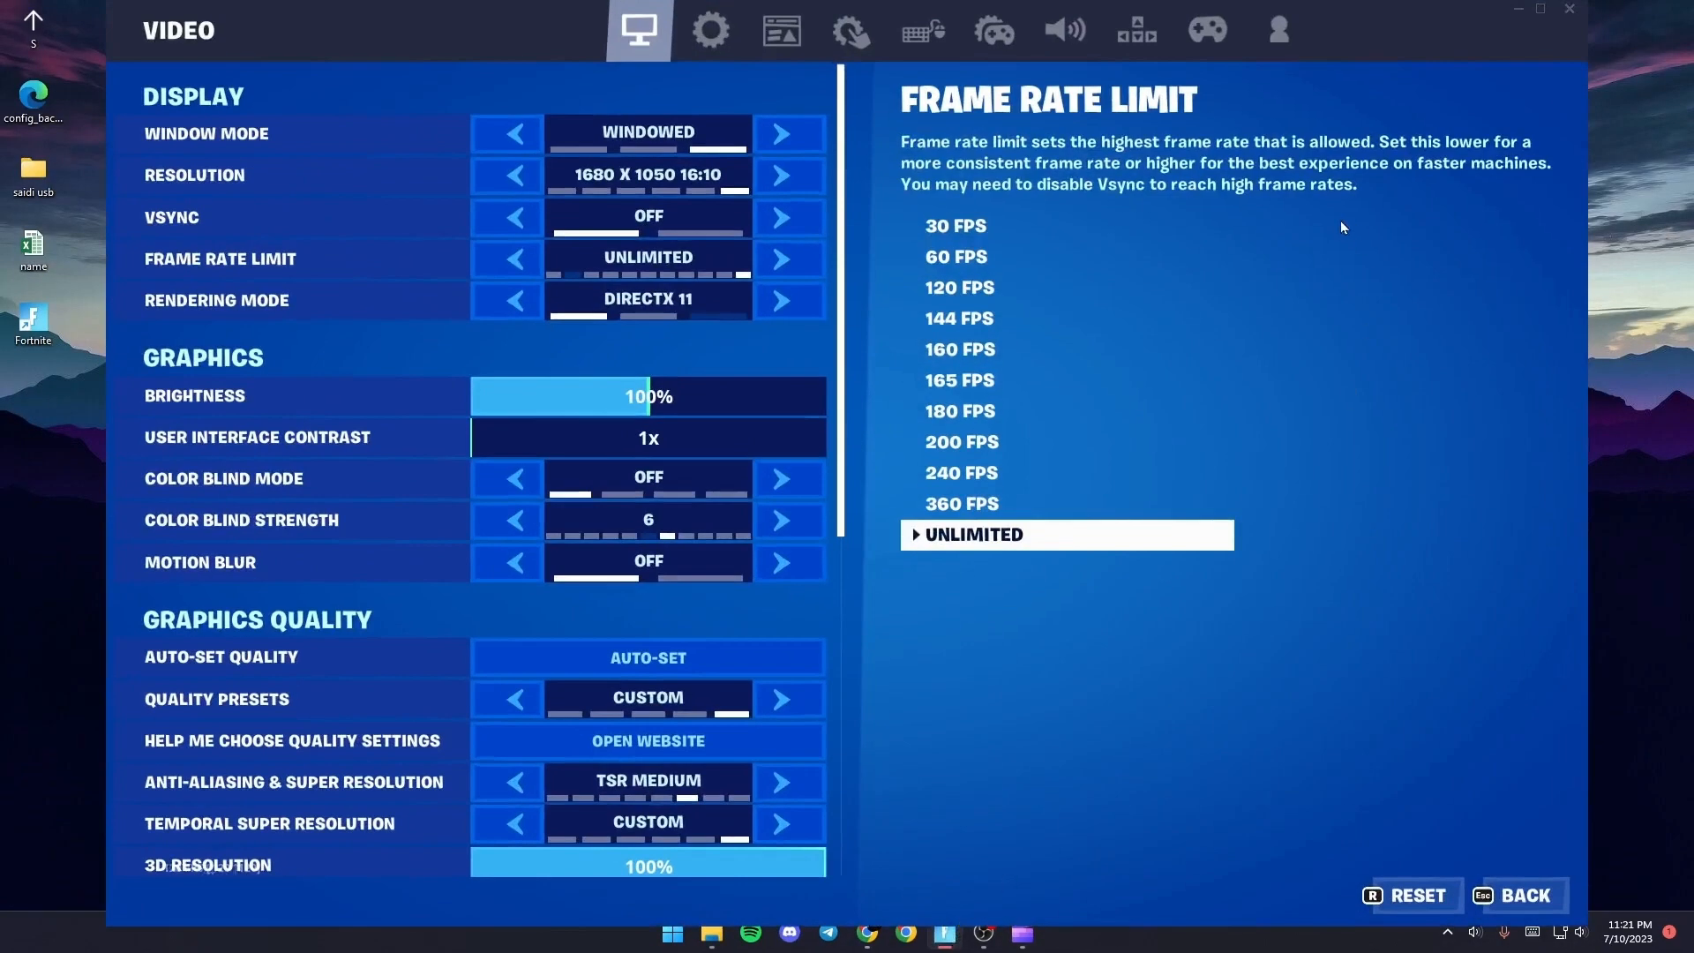